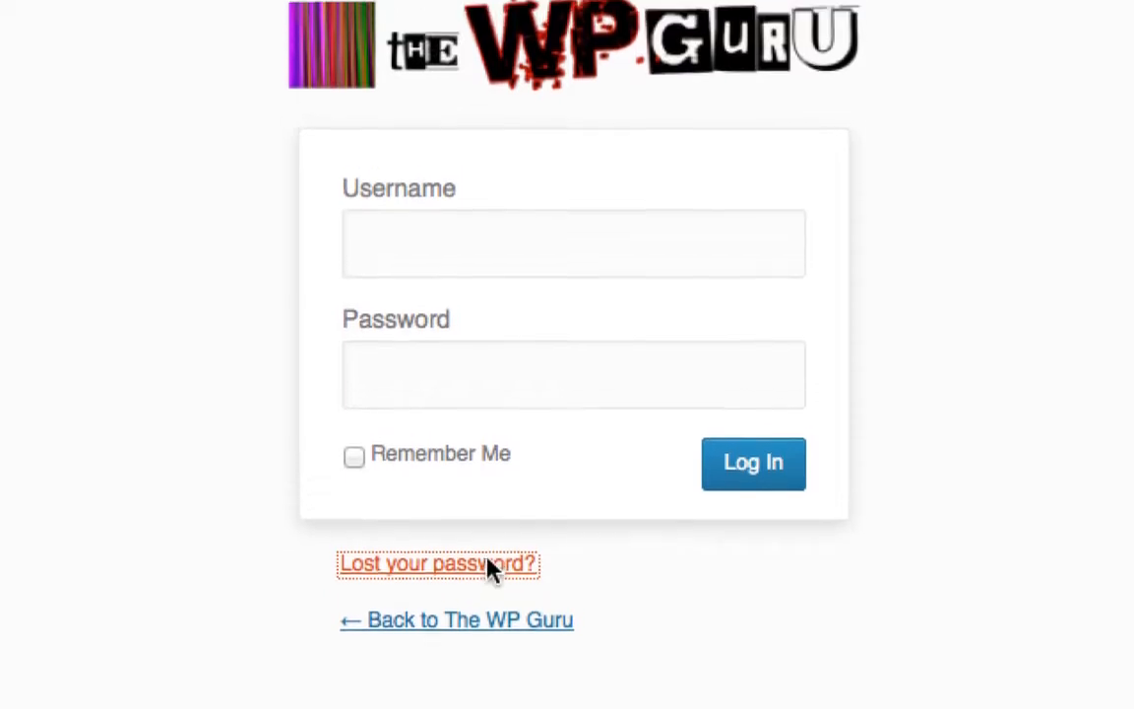
Request a new password for username versluis from the Lost your password form
click(437, 563)
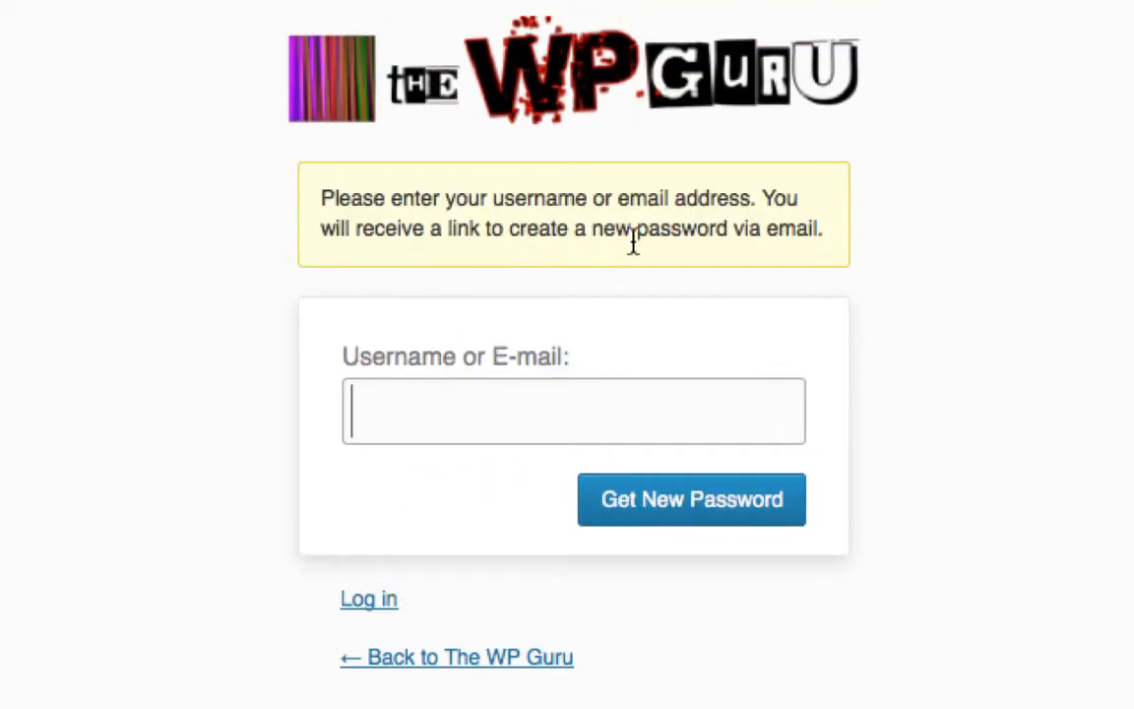
mouse_move(787, 271)
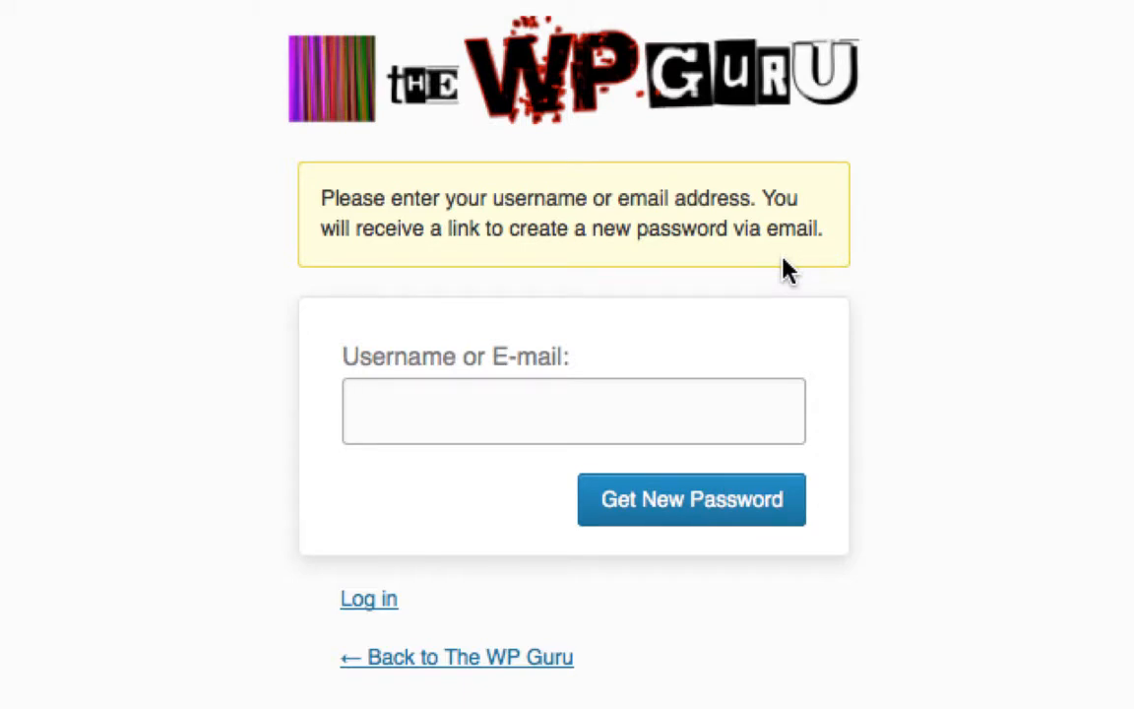
click(572, 411)
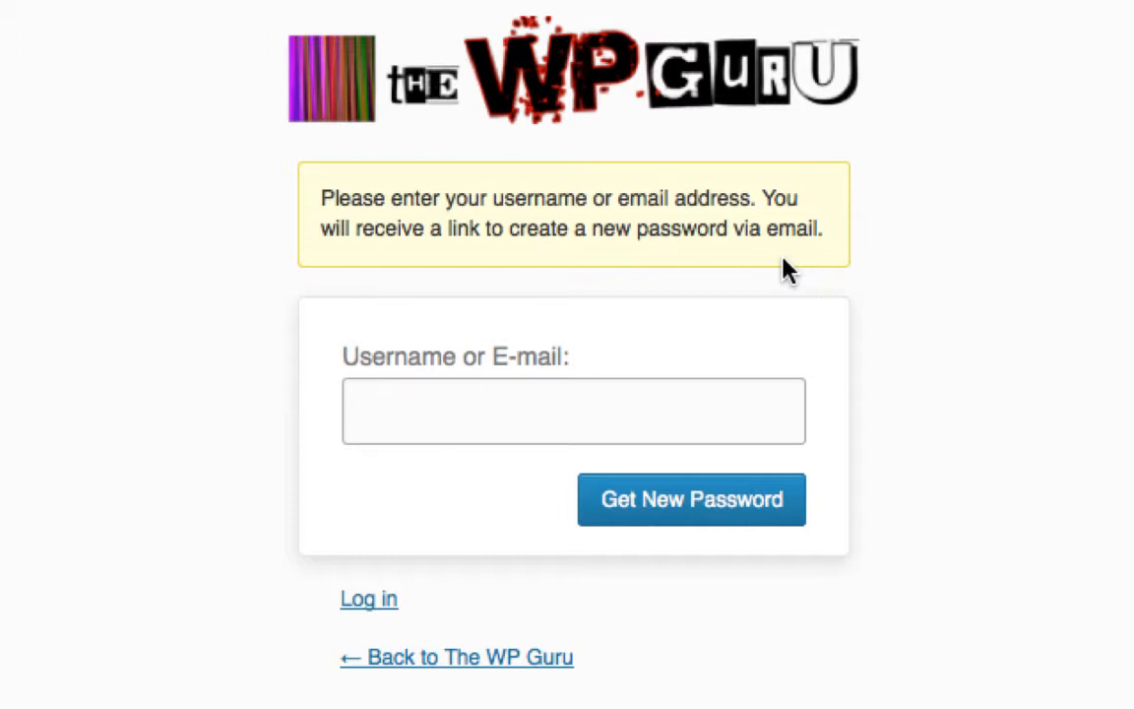
click(575, 412)
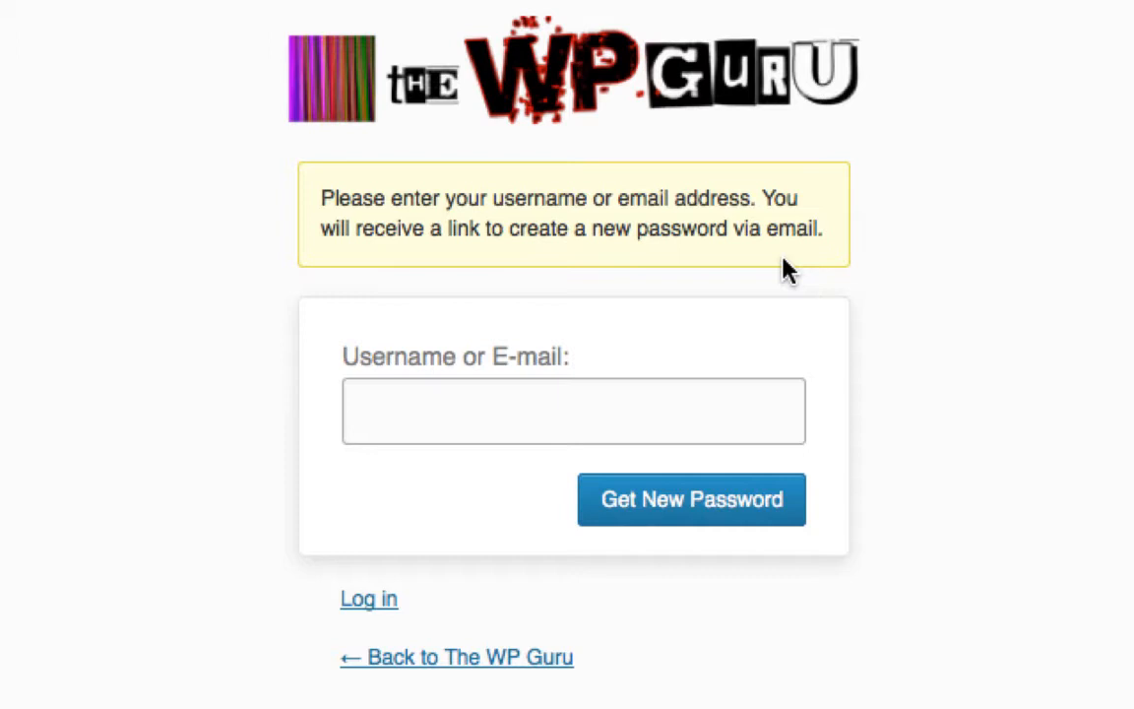
click(572, 412)
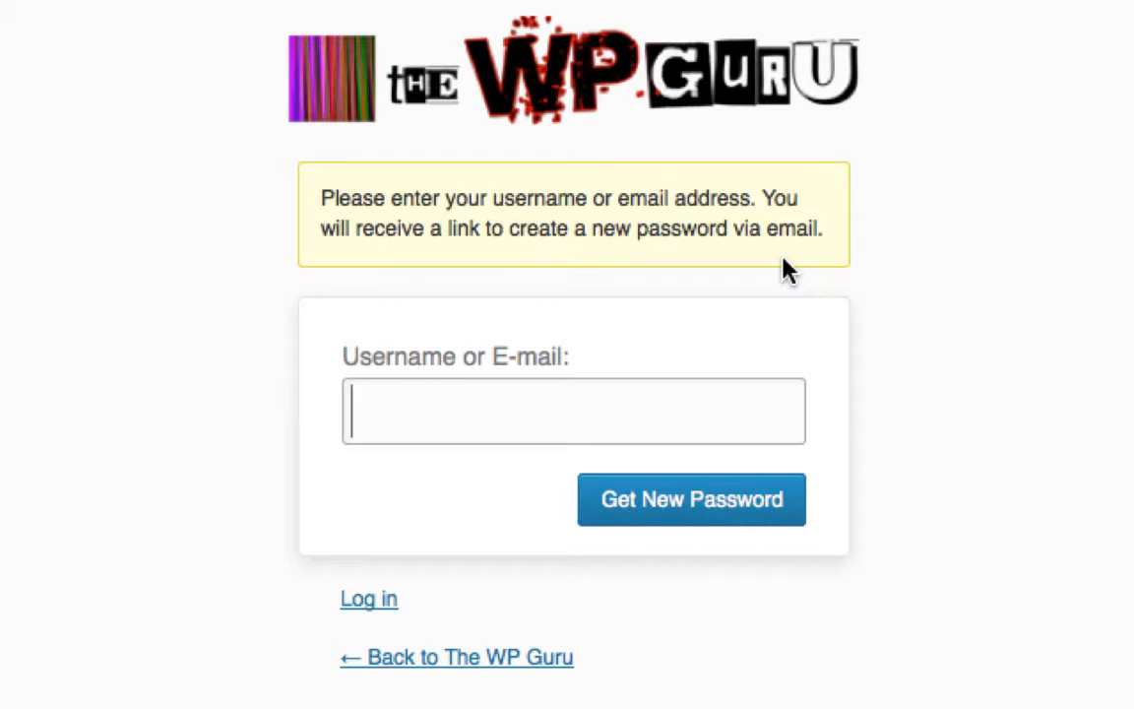
text(versluis)
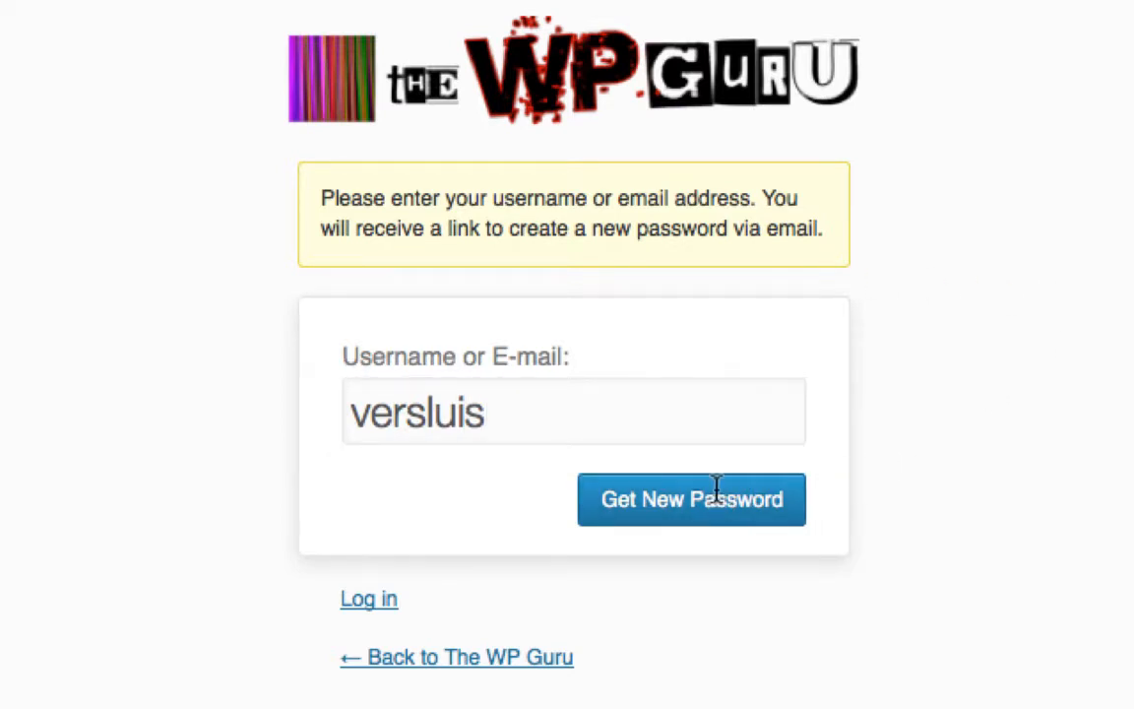
click(691, 500)
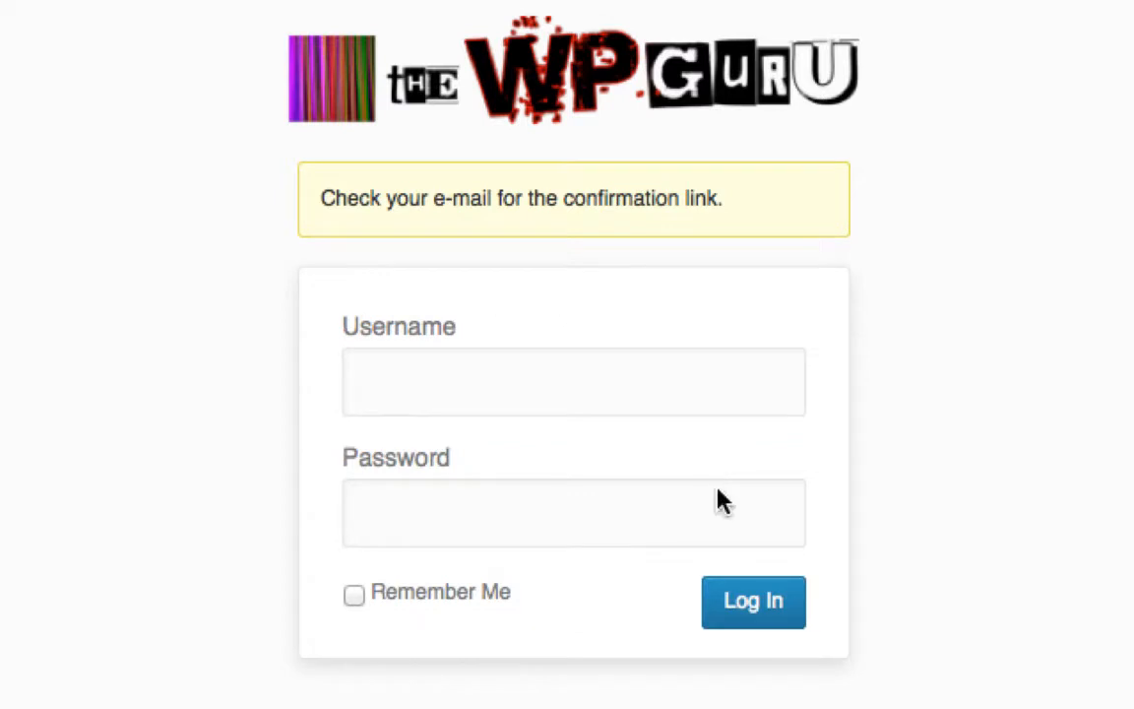
Read the '[The WP Guru] Password Reset' message with its reset link for versluis
drag(335, 246, 699, 252)
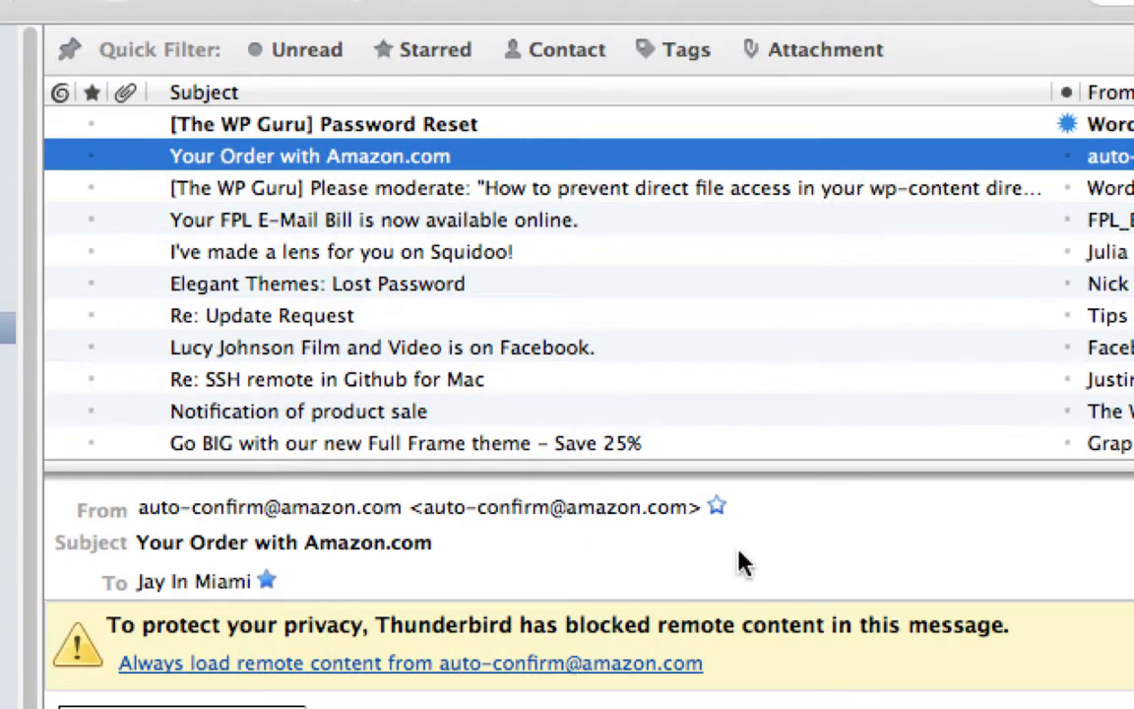
mouse_move(344, 158)
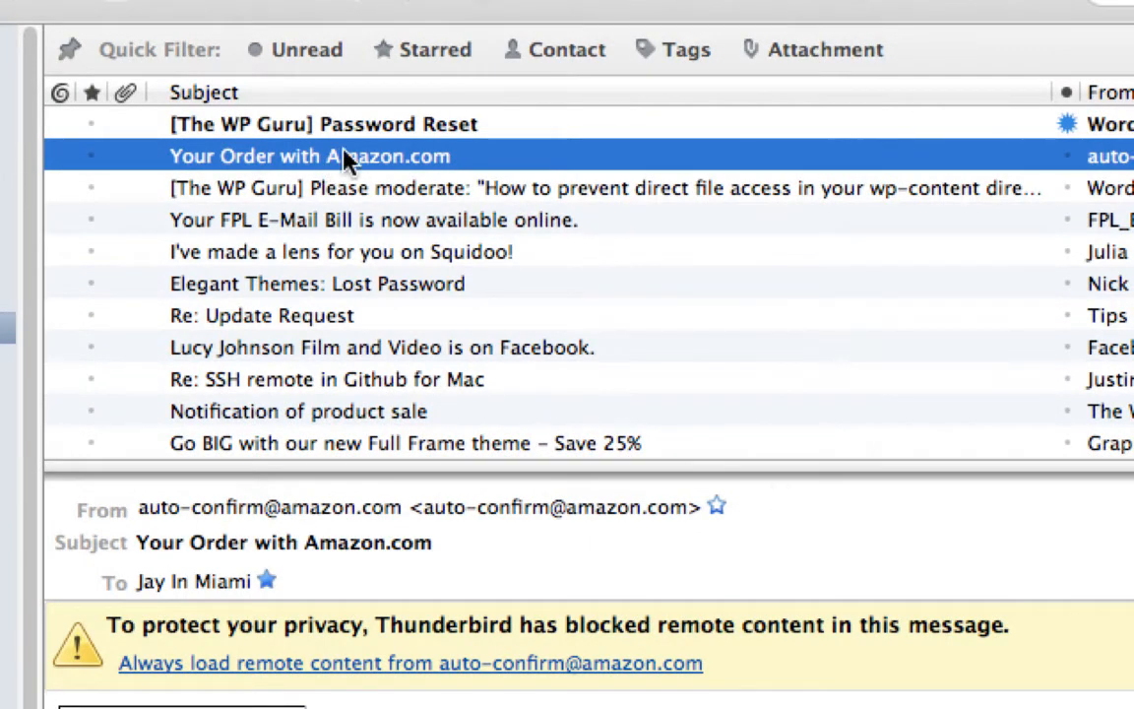
click(325, 122)
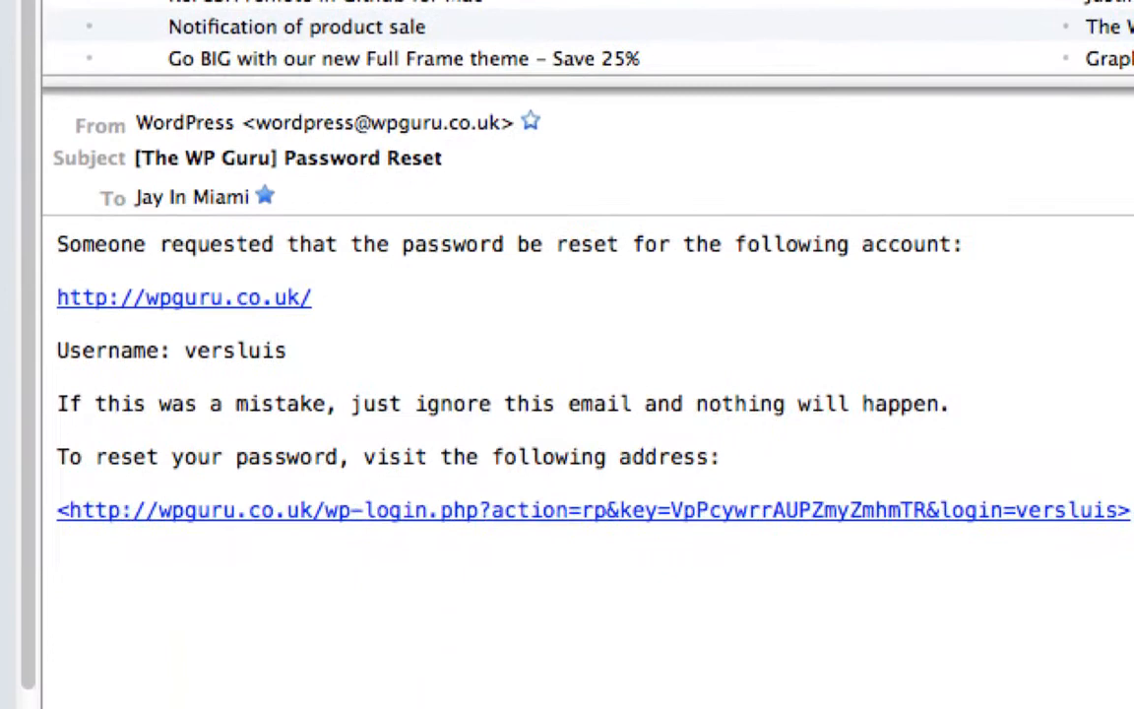
mouse_move(167, 285)
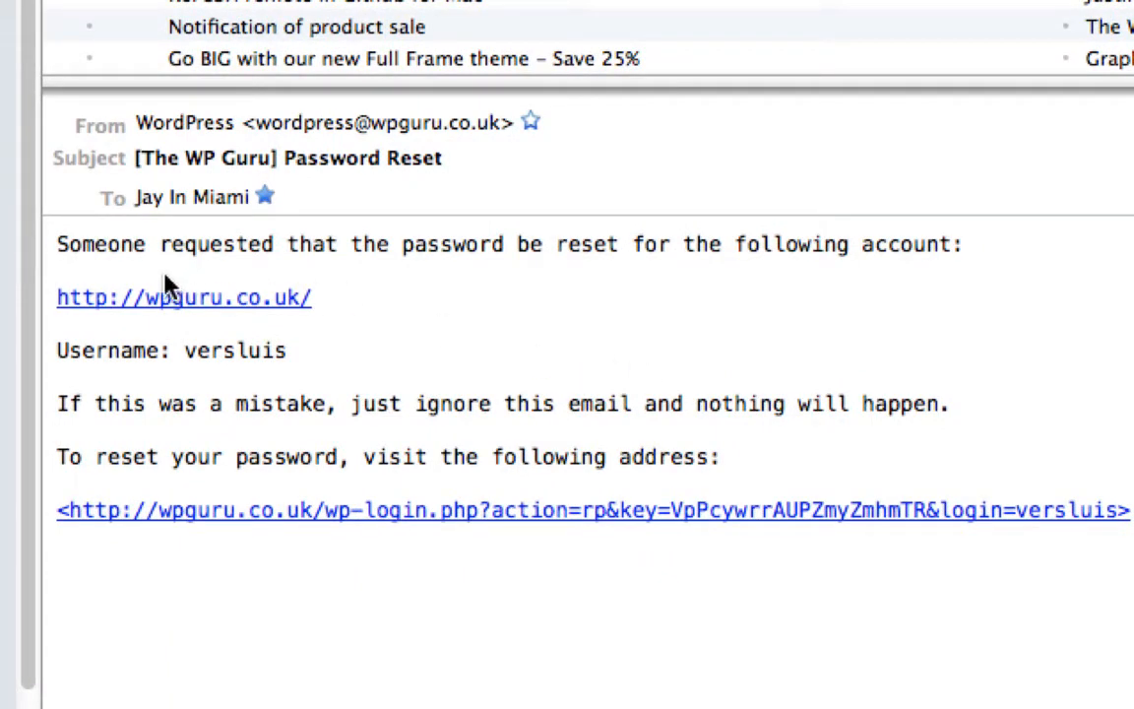
mouse_move(522, 292)
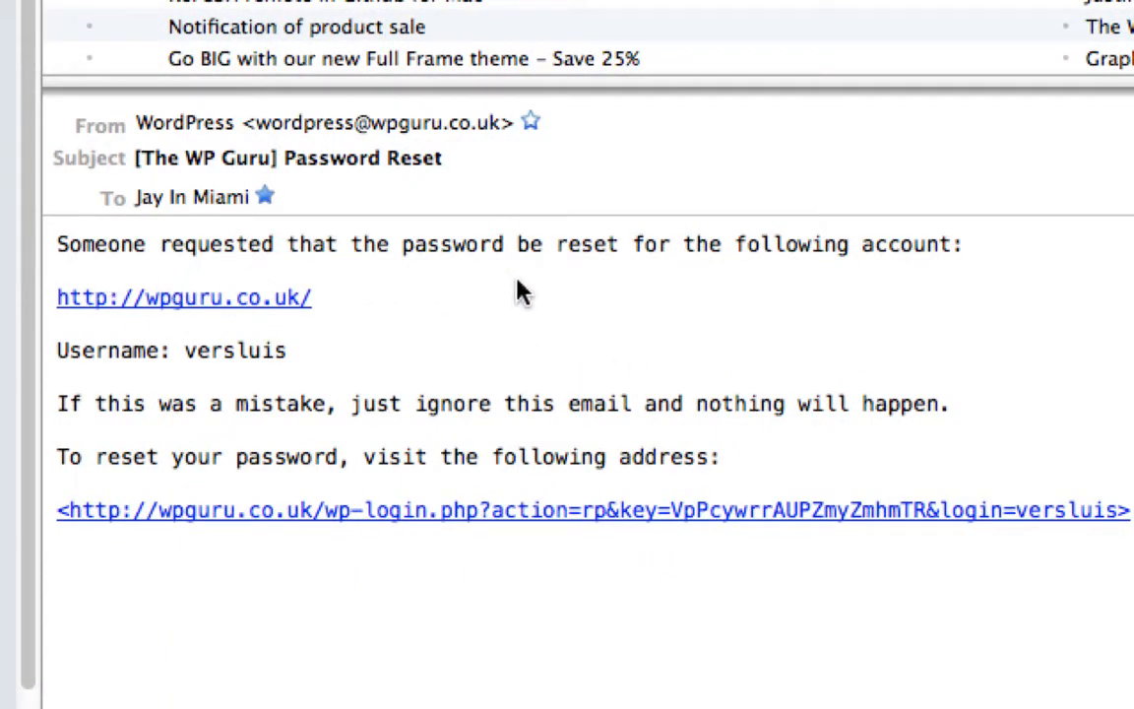
mouse_move(331, 325)
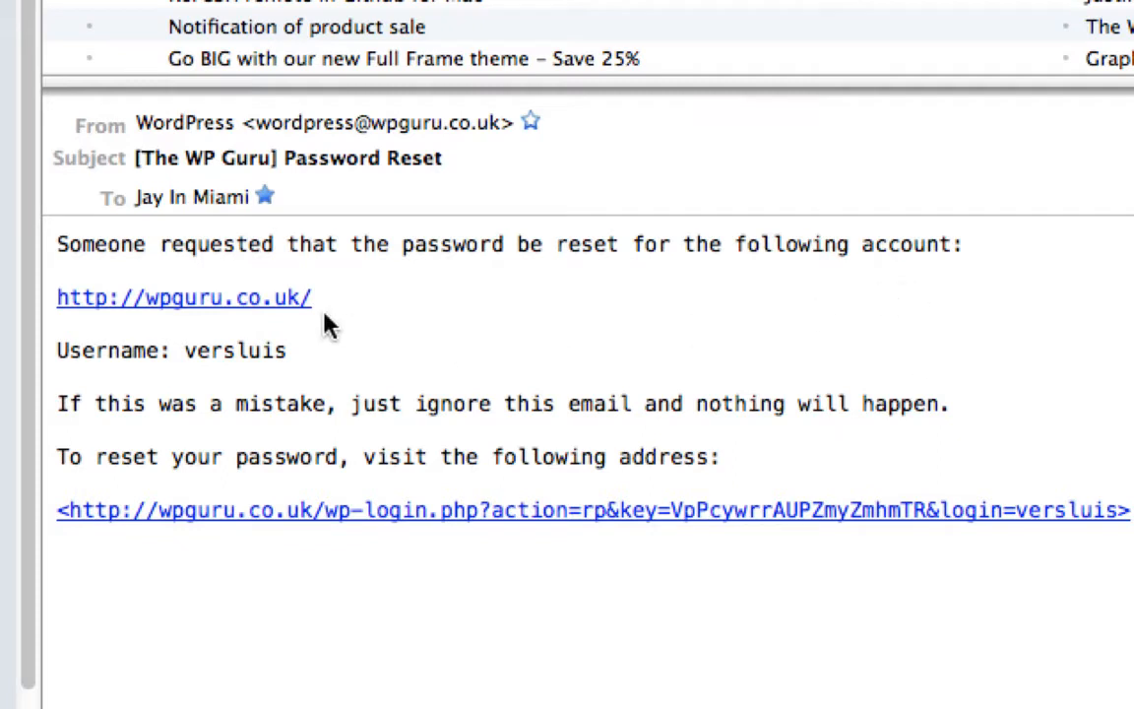
mouse_move(327, 338)
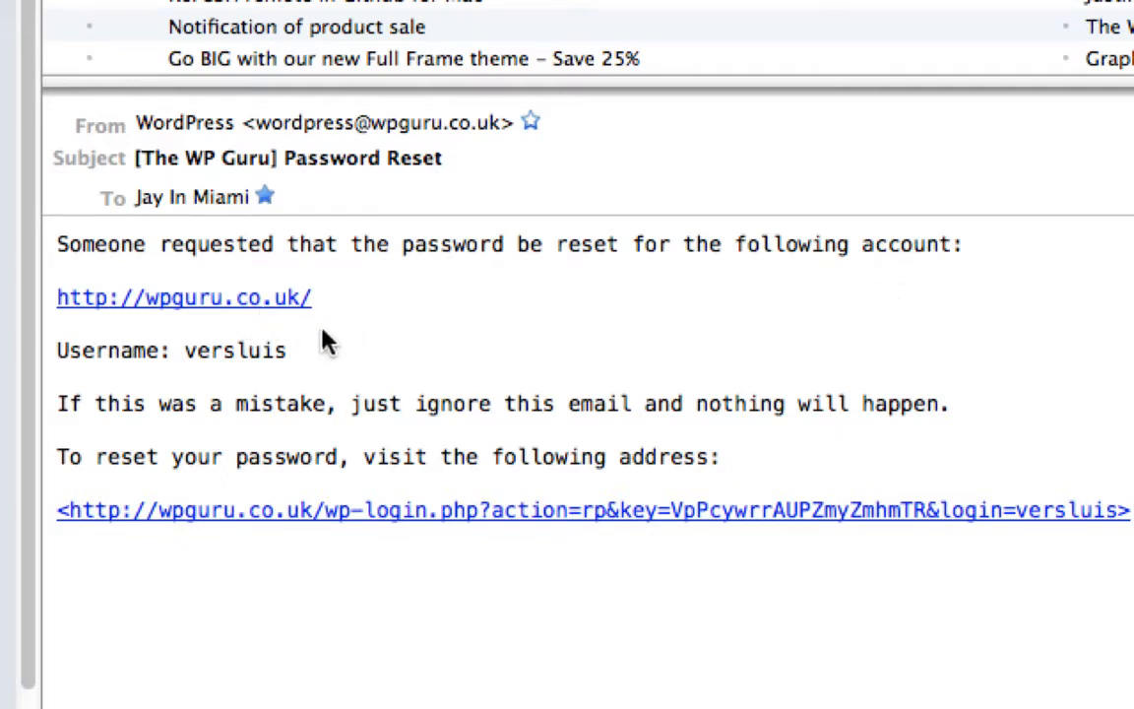
double_click(235, 350)
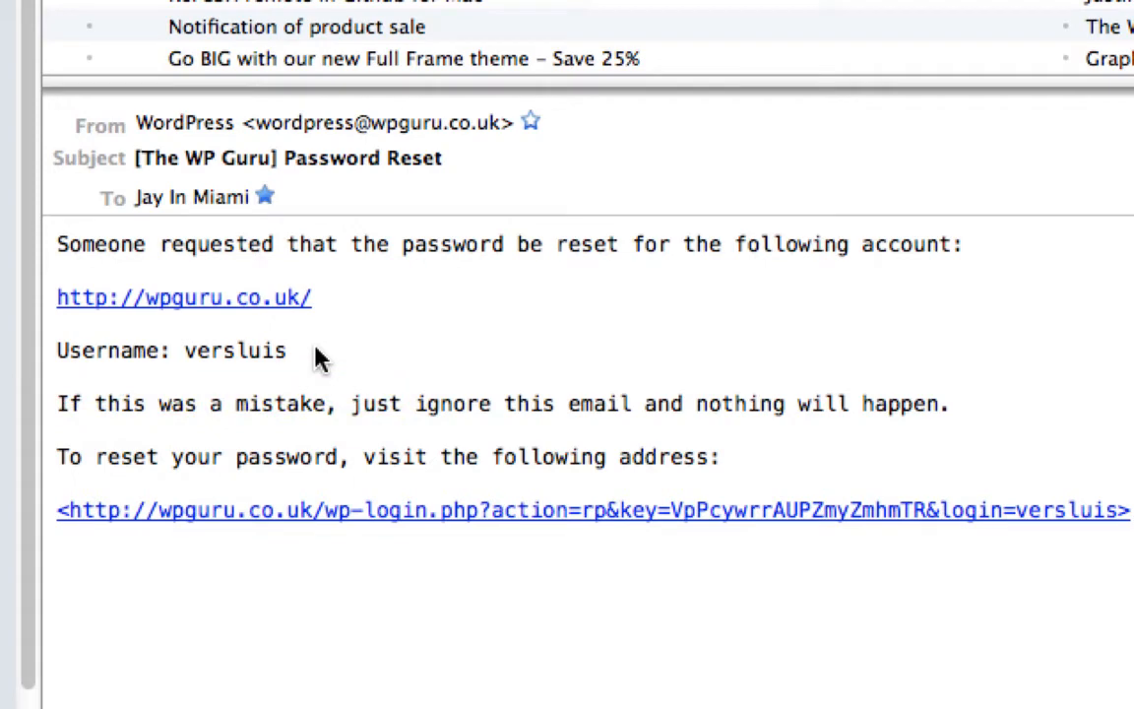
mouse_move(240, 496)
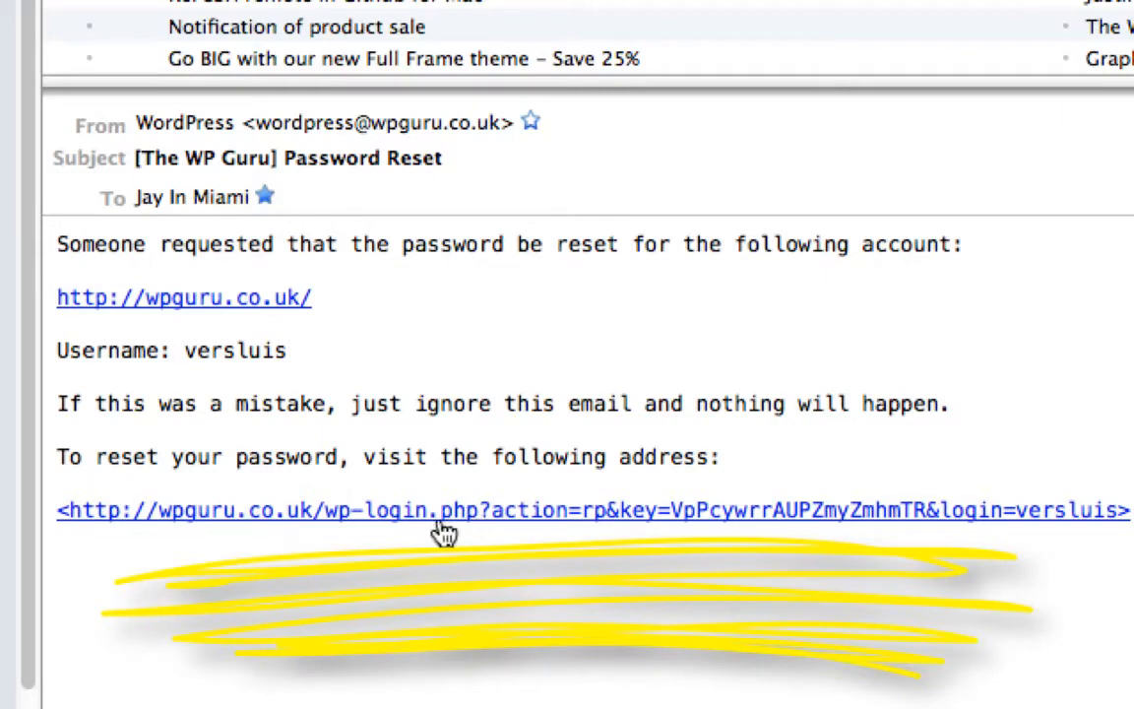
mouse_move(910, 520)
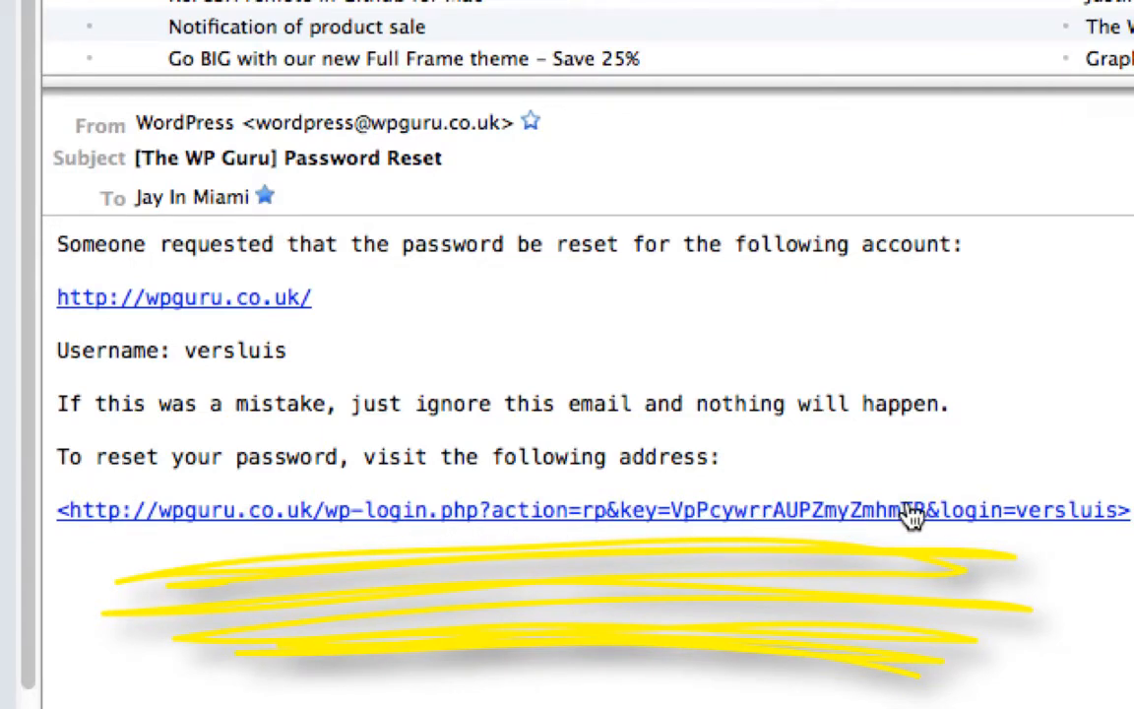
Follow the emailed reset link, replace the weak password with a strong one and reset it
click(591, 510)
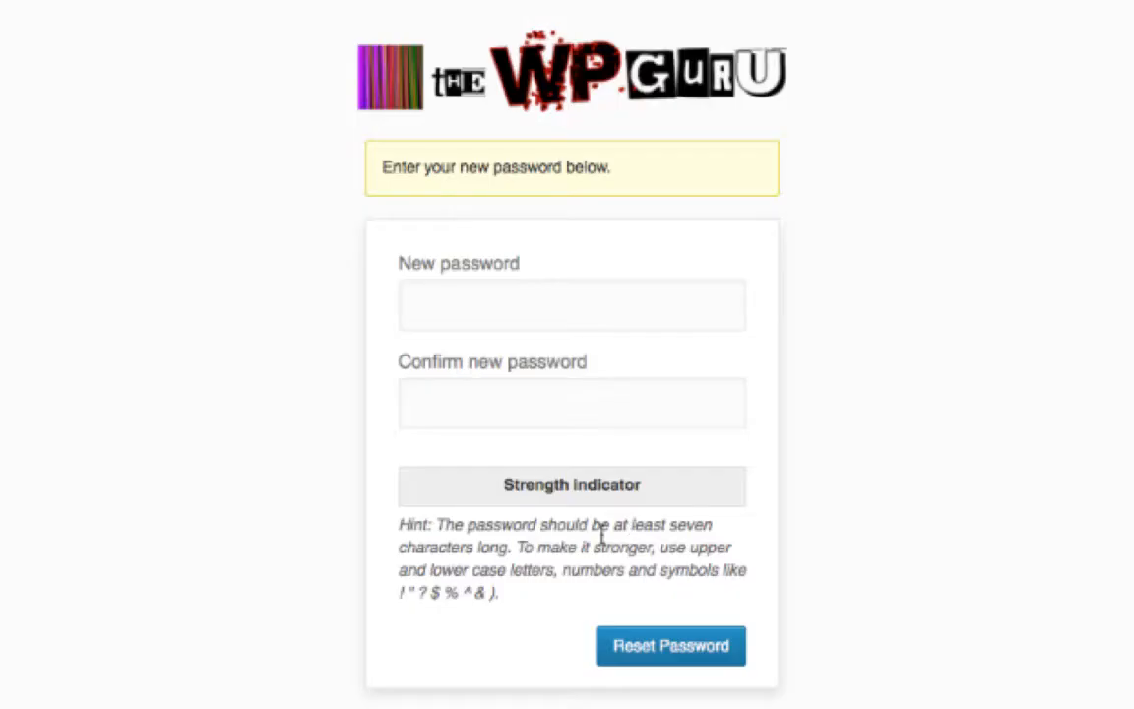
mouse_move(228, 645)
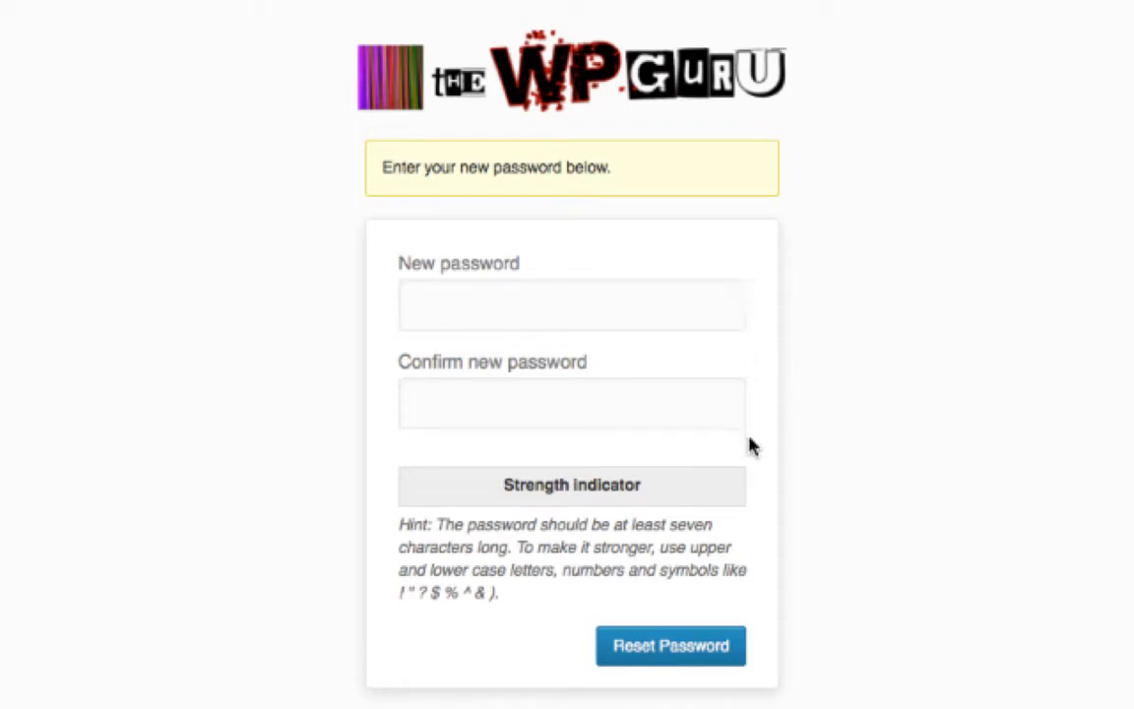
mouse_move(717, 485)
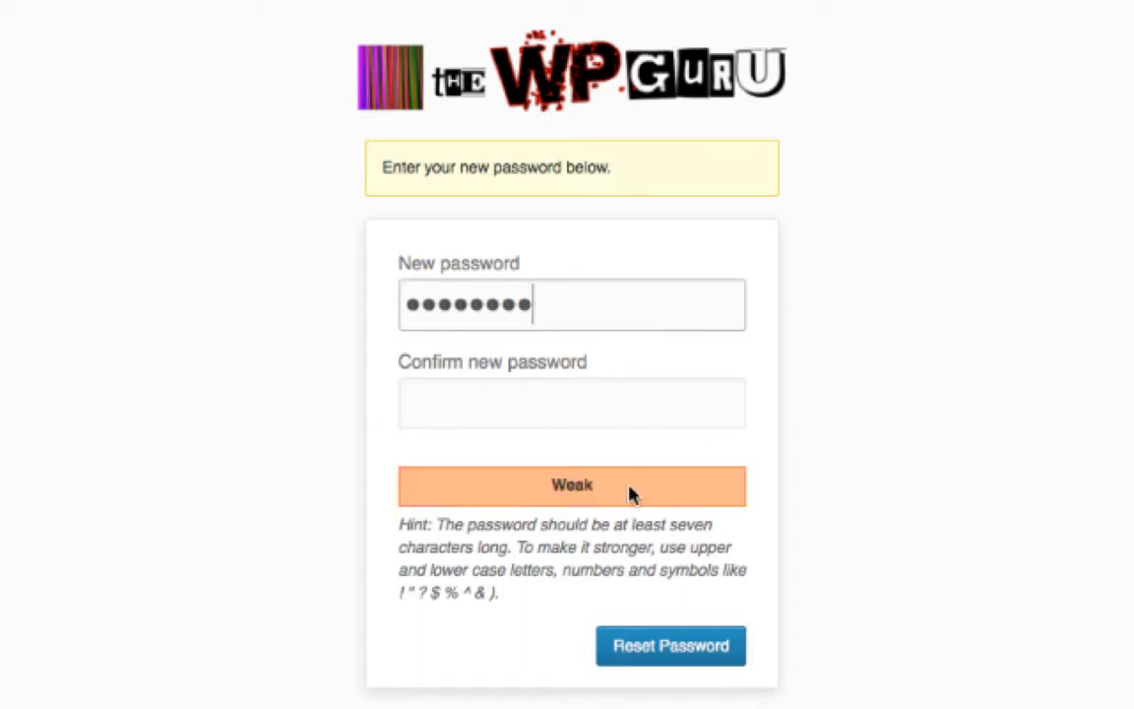
triple_click(465, 303)
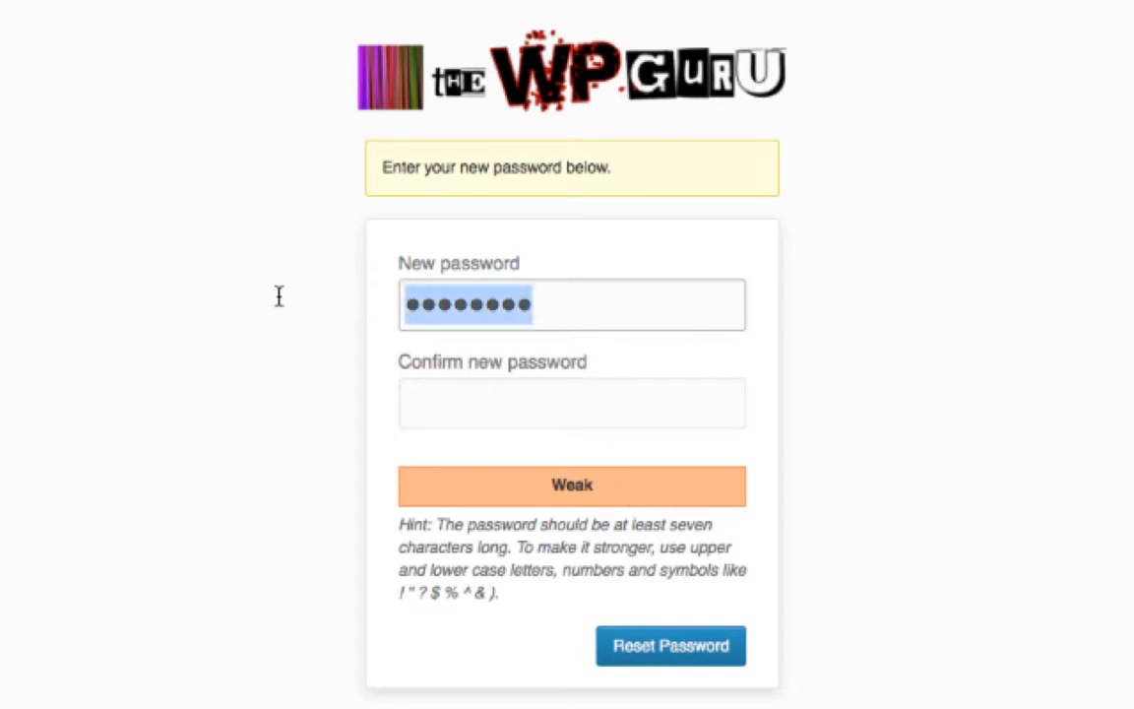
key(Backspace)
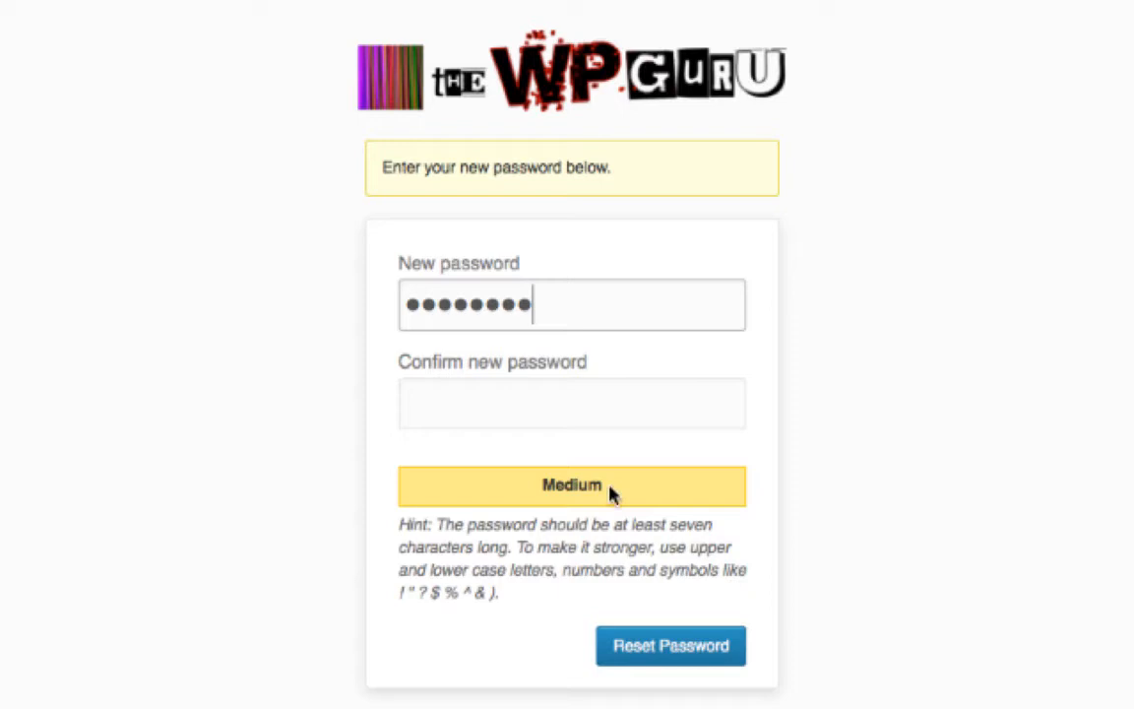
mouse_move(697, 455)
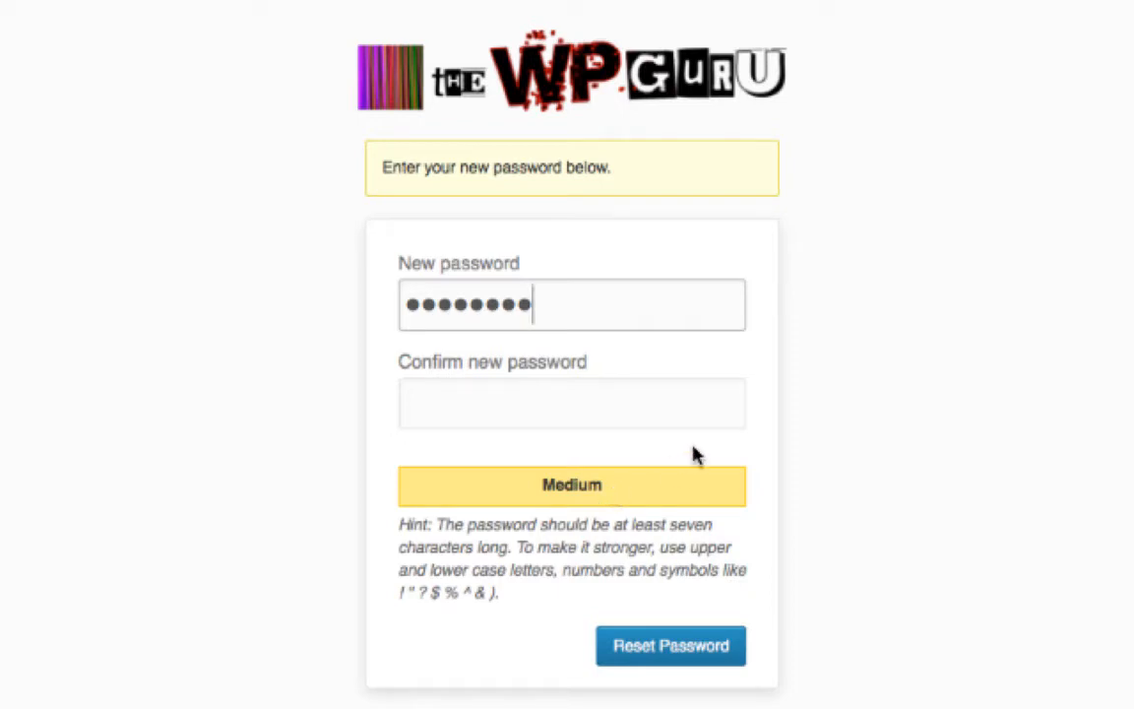
mouse_move(749, 366)
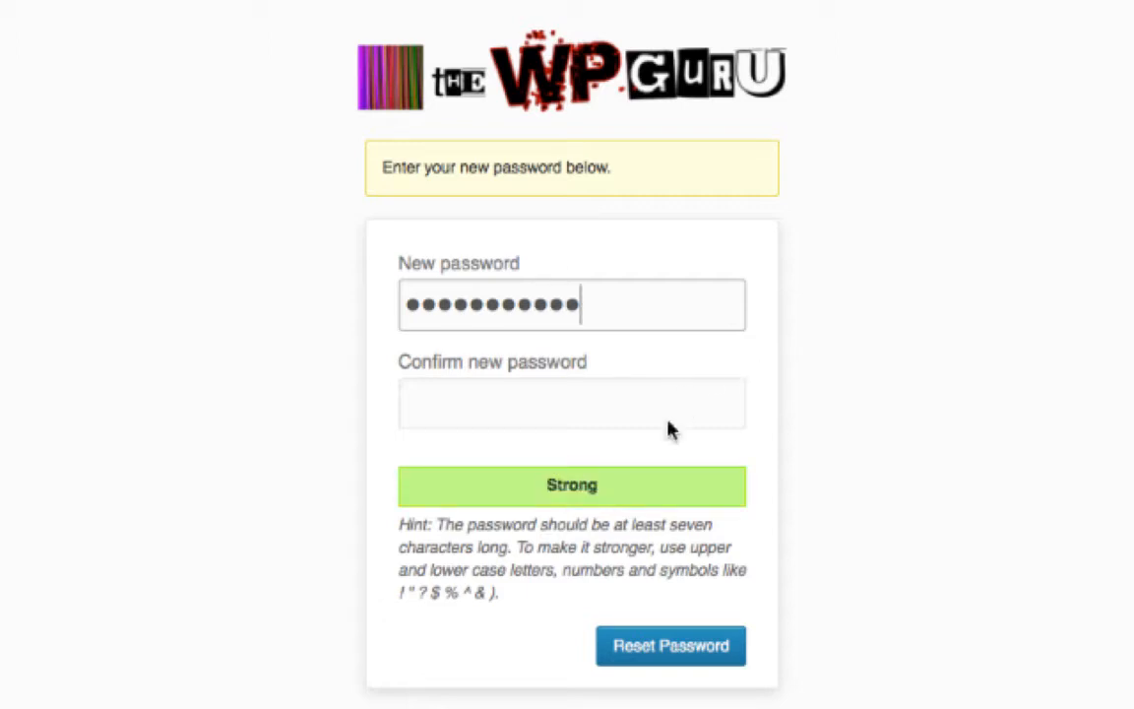
mouse_move(650, 488)
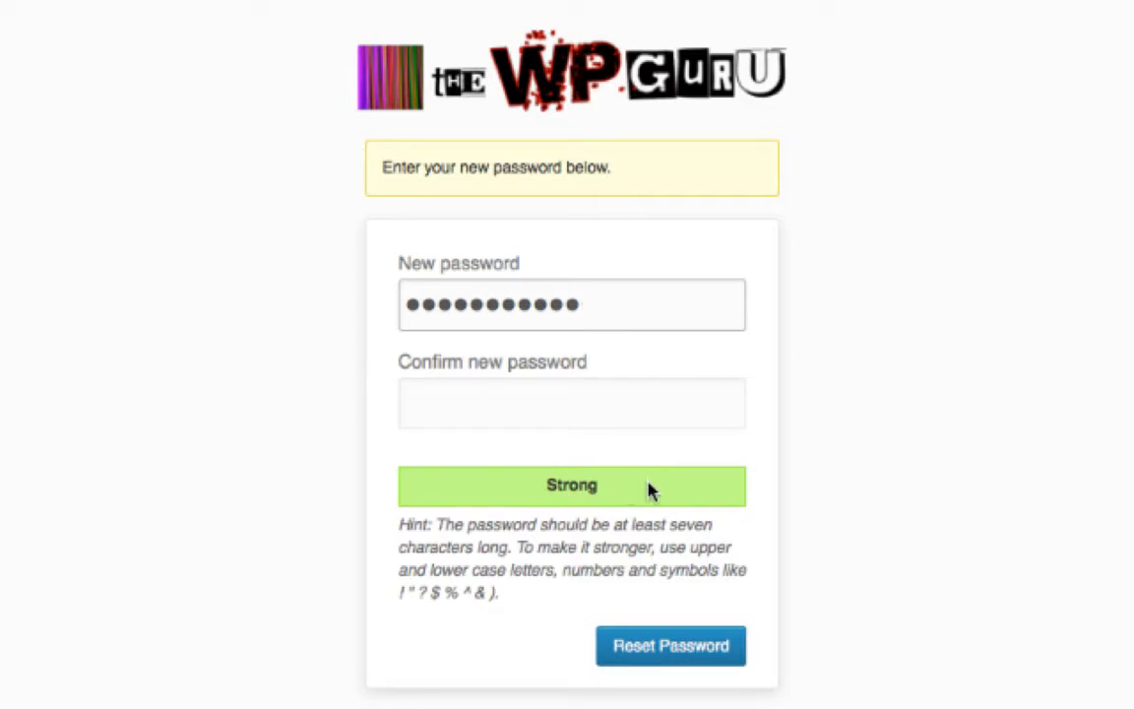
click(570, 304)
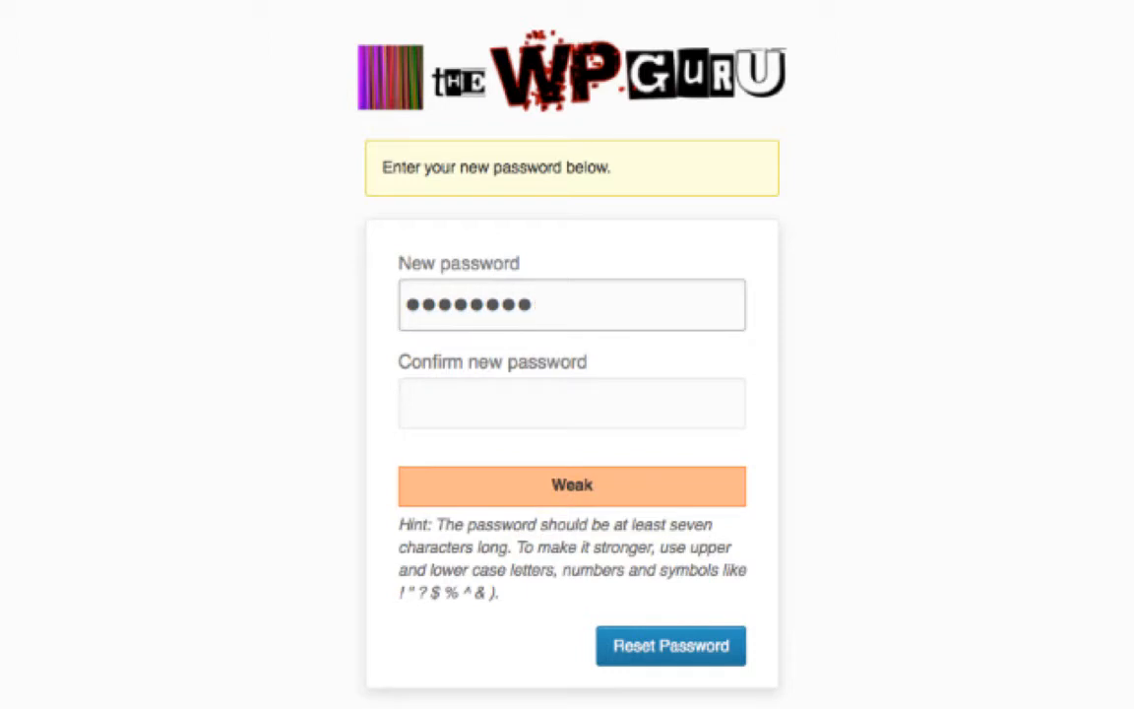
text(••)
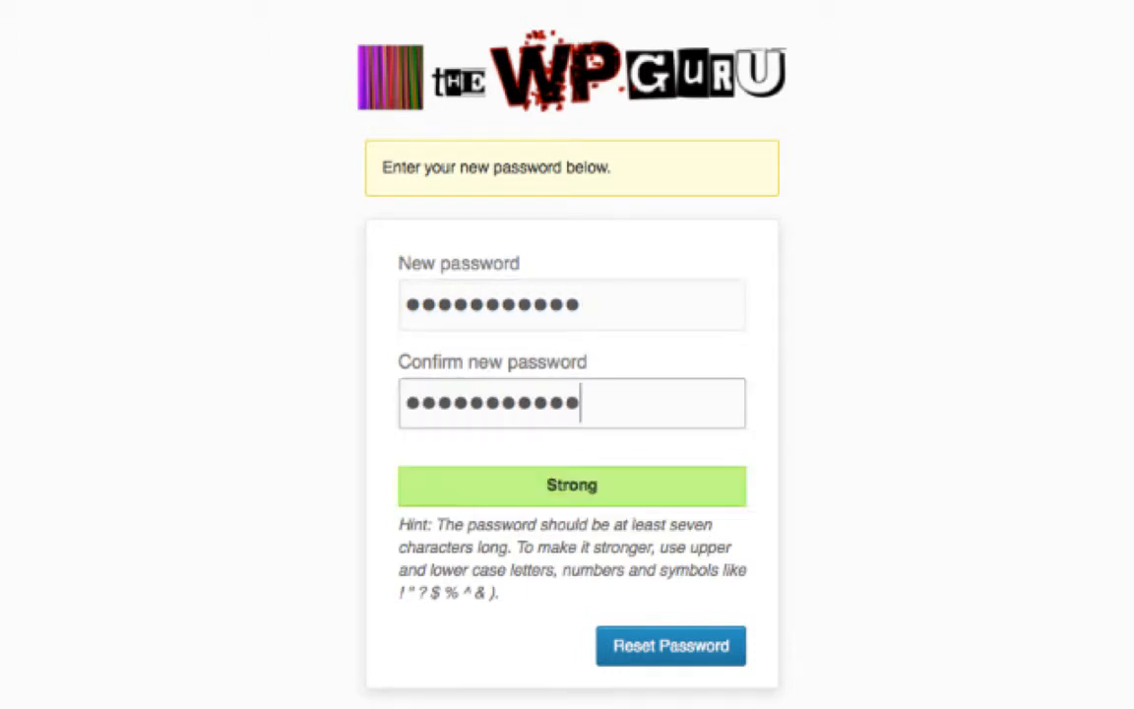
mouse_move(639, 457)
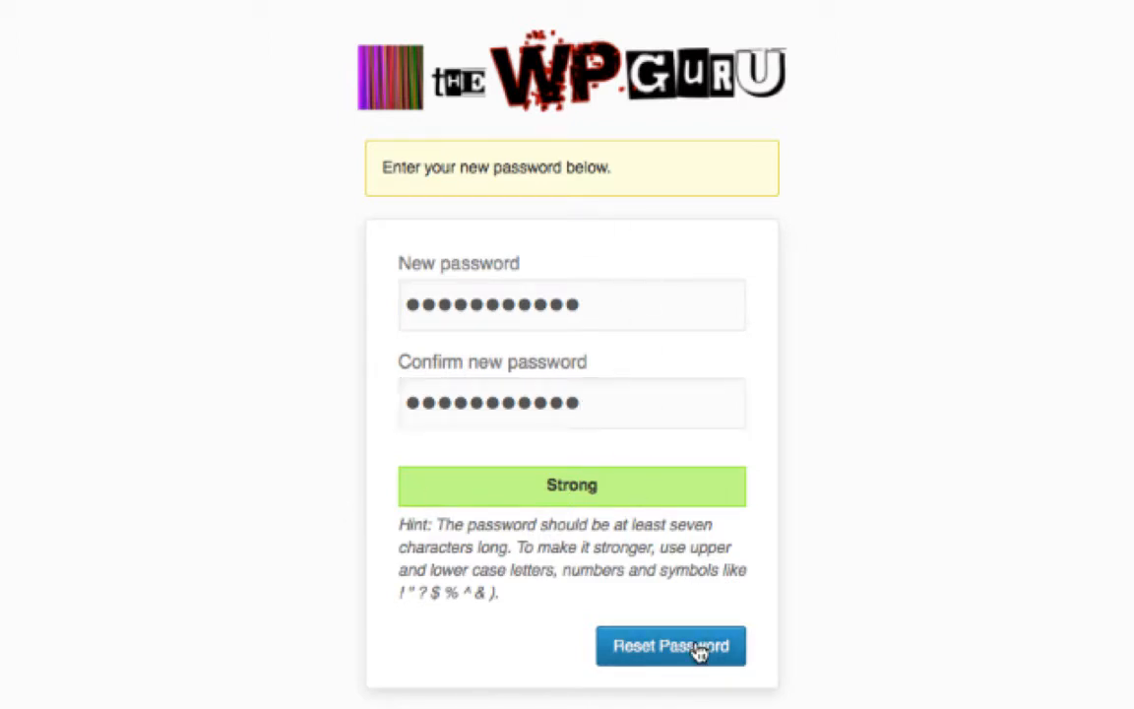
click(670, 646)
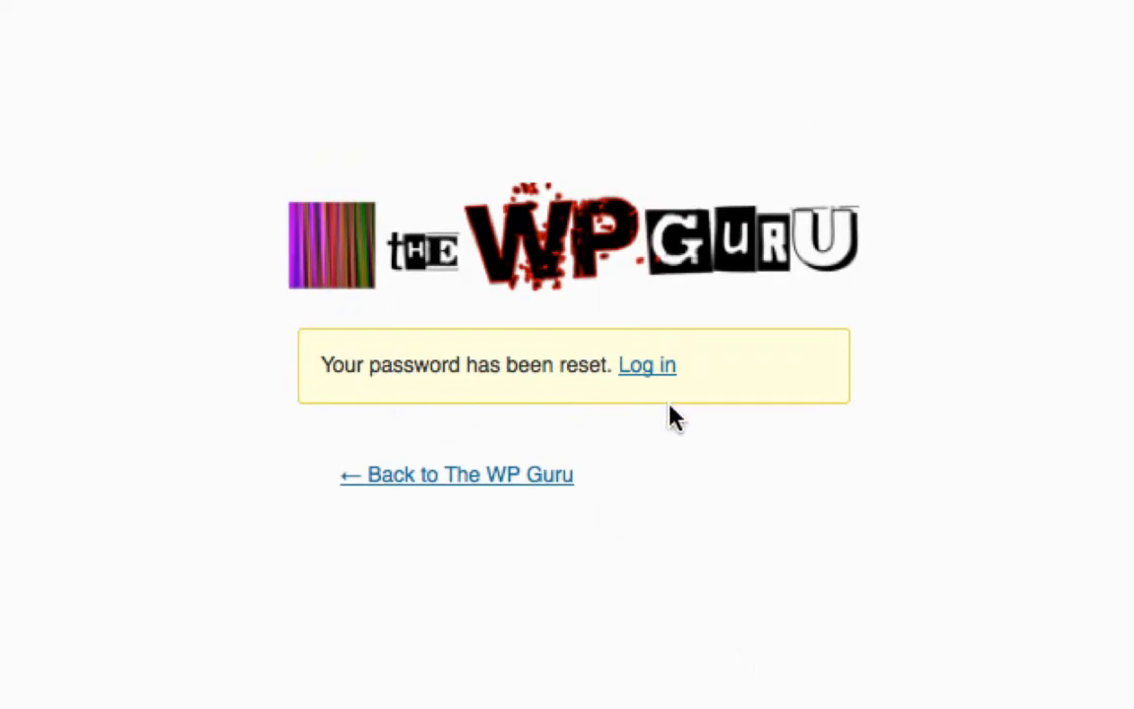
mouse_move(674, 404)
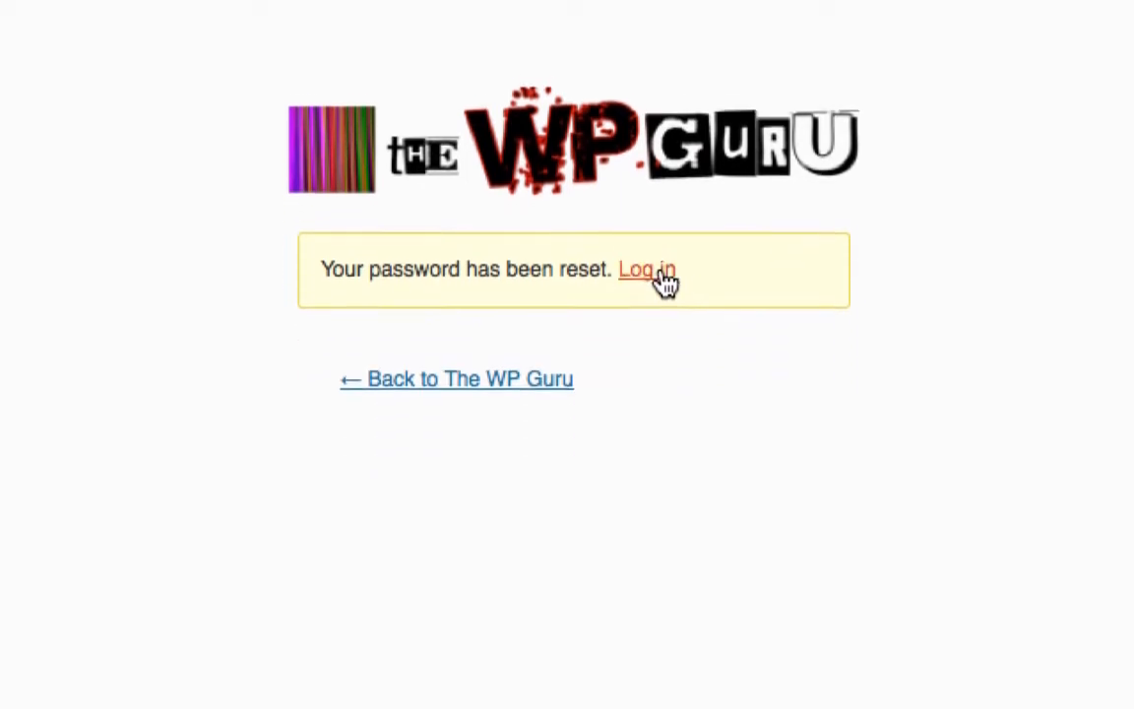
Log in to the site as versluis with the newly reset password
click(646, 268)
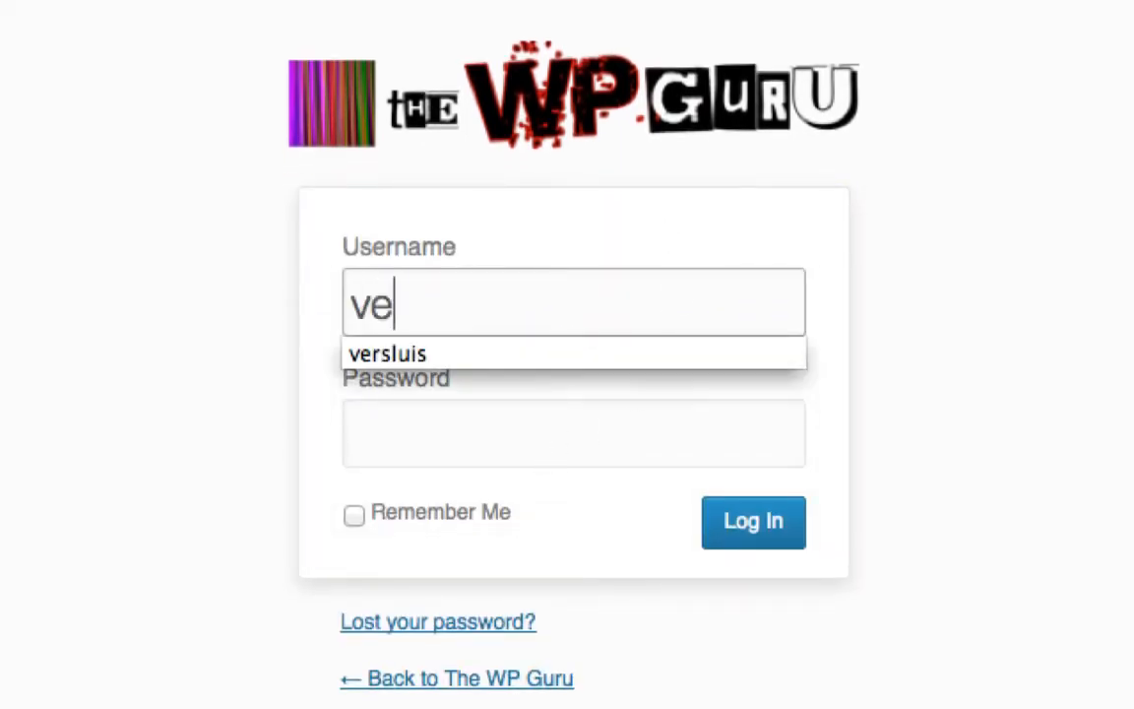
text(••••)
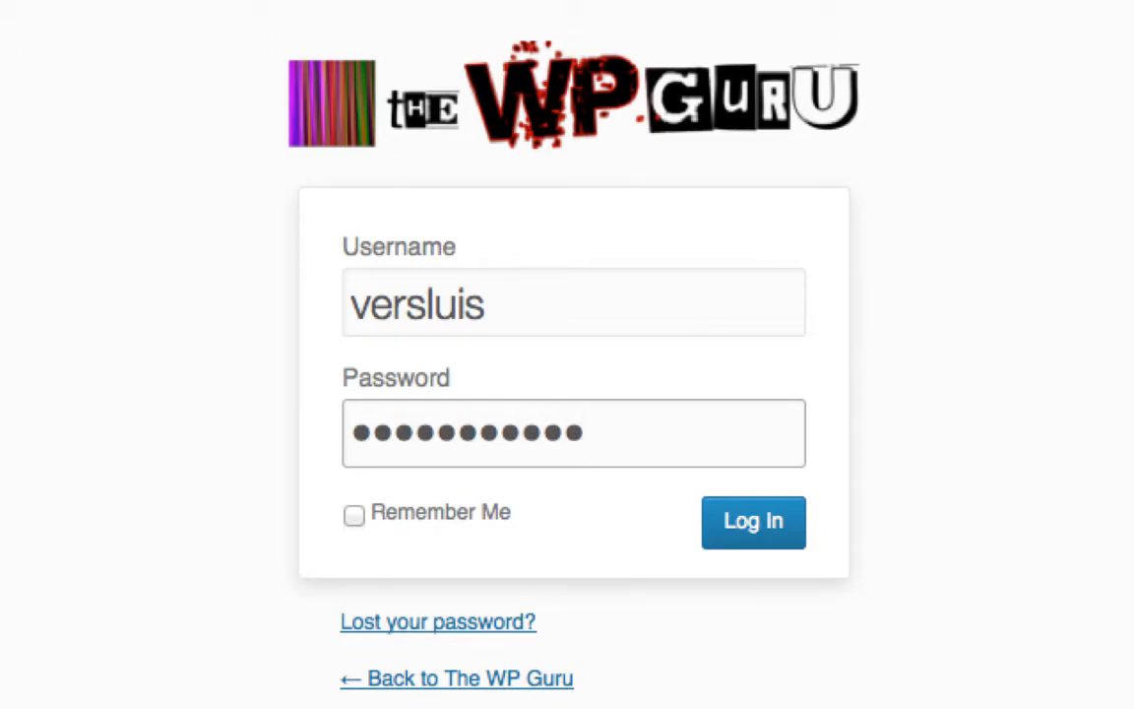
click(752, 522)
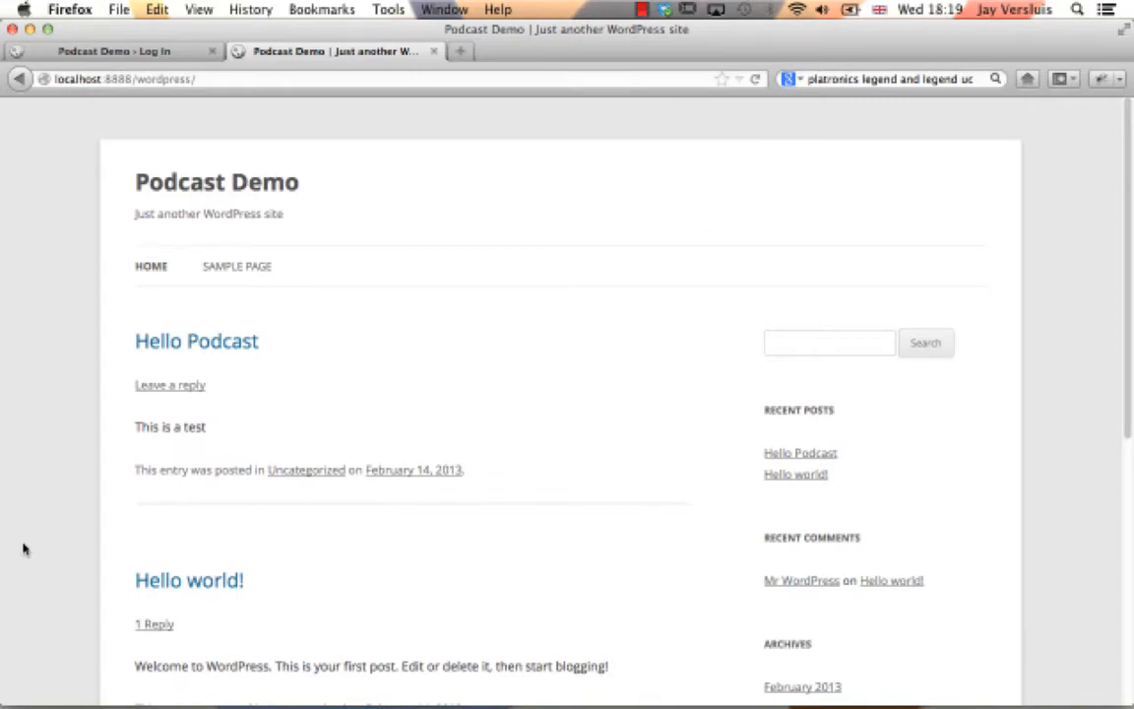
mouse_move(324, 378)
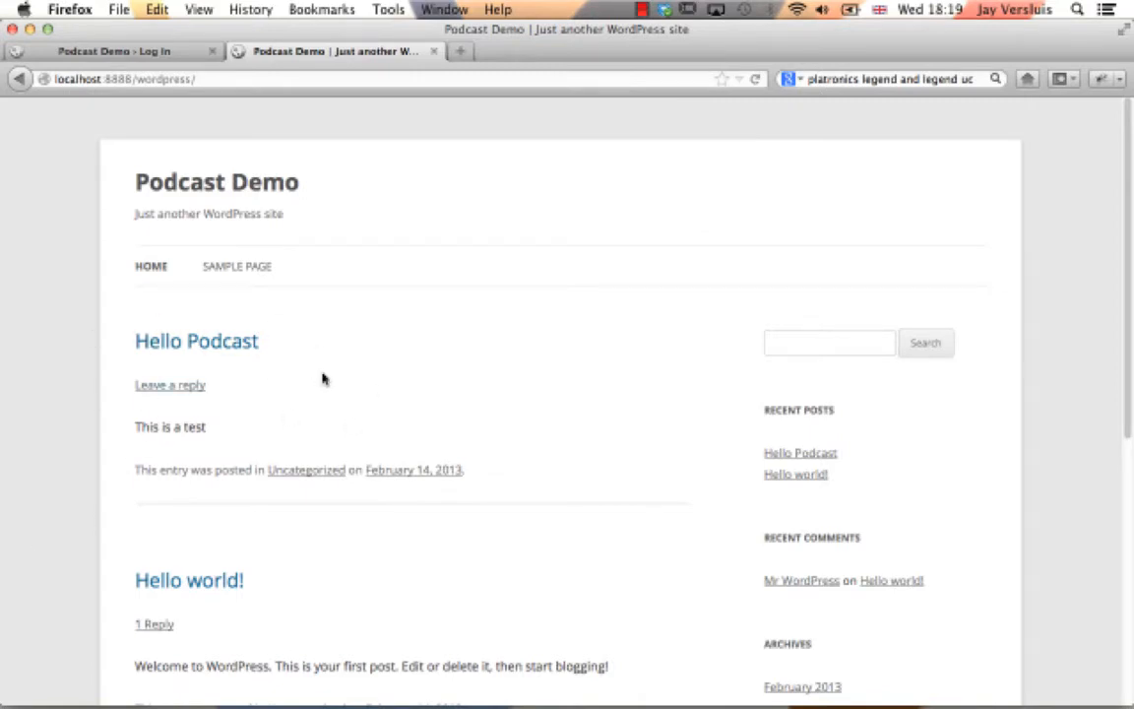
mouse_move(354, 390)
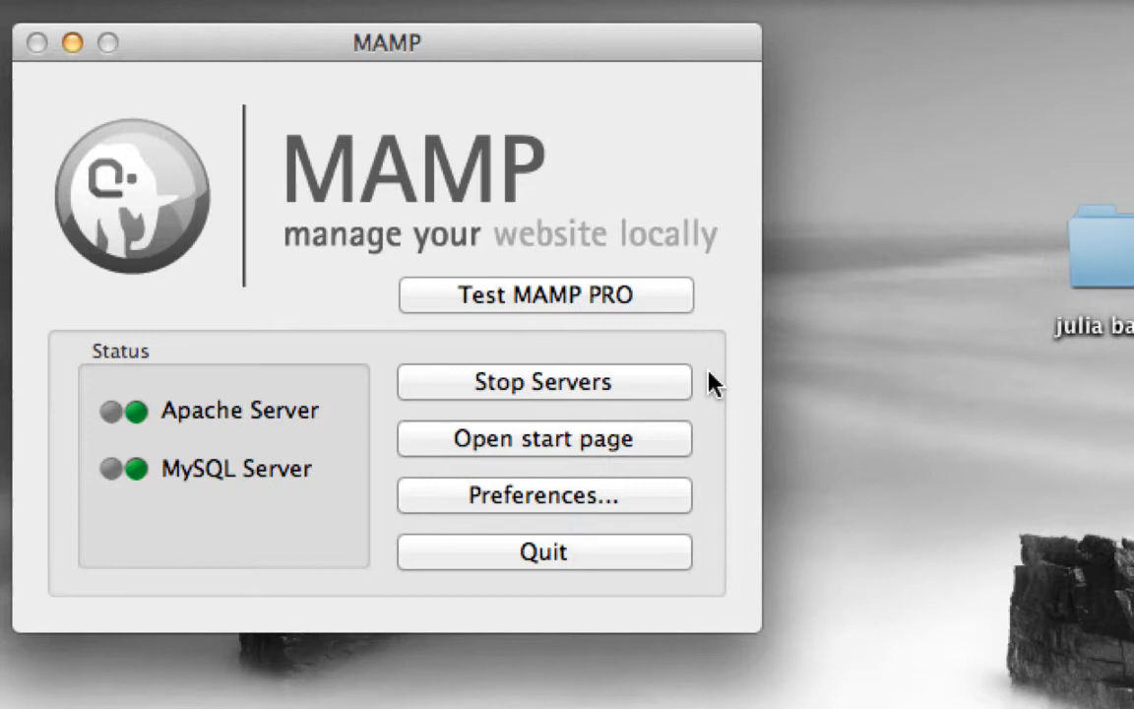
mouse_move(679, 457)
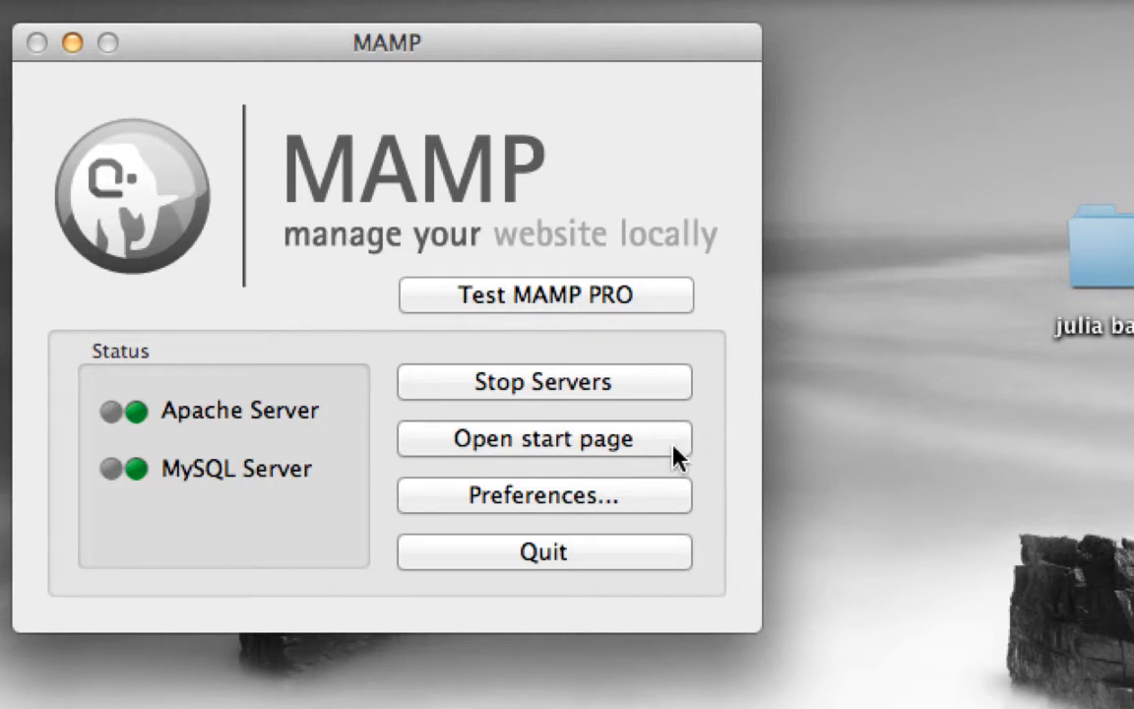
Launch the MAMP local server start page in the browser
click(544, 436)
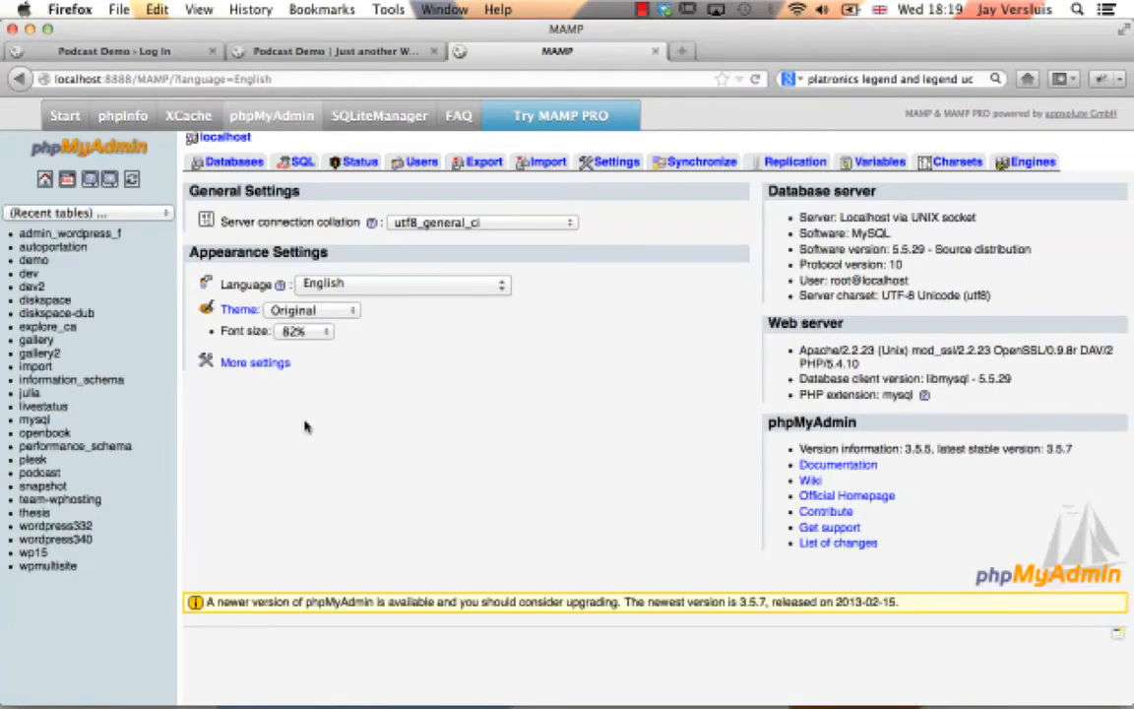
mouse_move(508, 463)
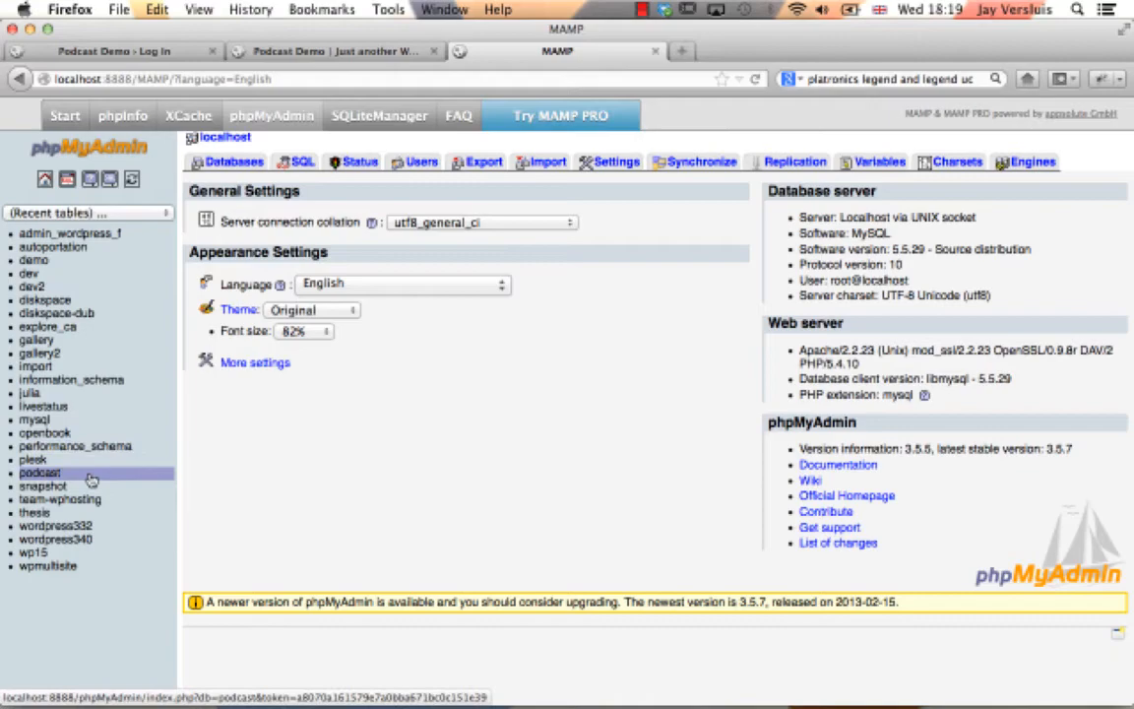
Show the podcast database's eleven WordPress tables in phpMyAdmin
click(40, 473)
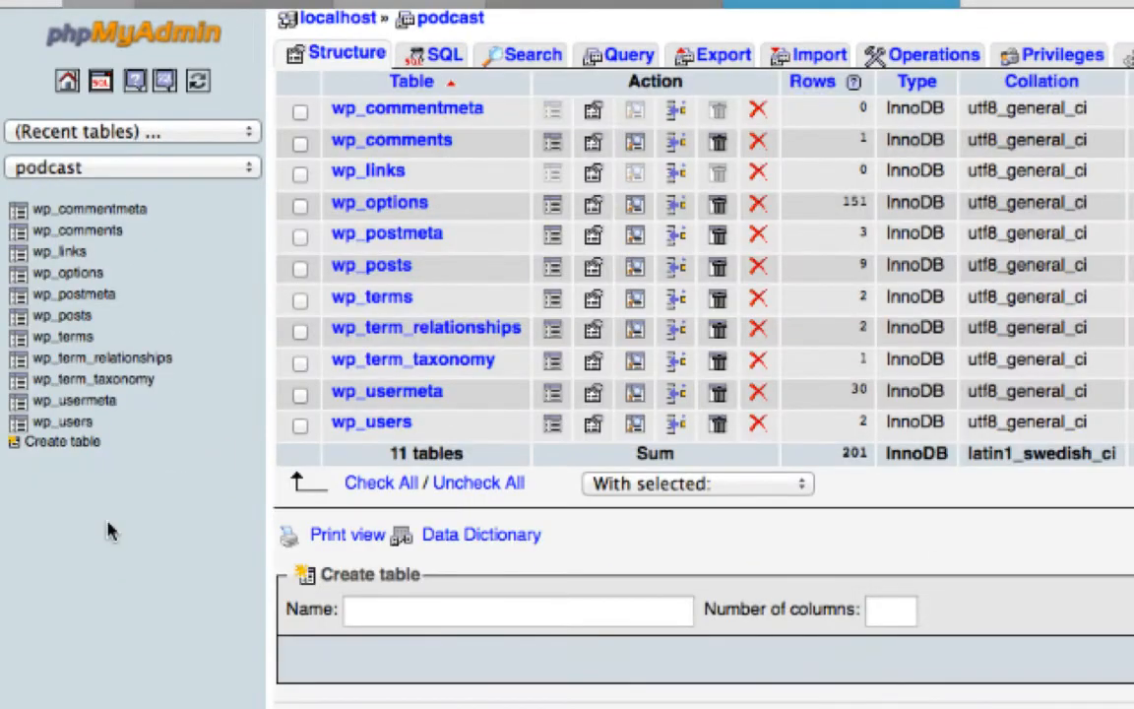
mouse_move(315, 508)
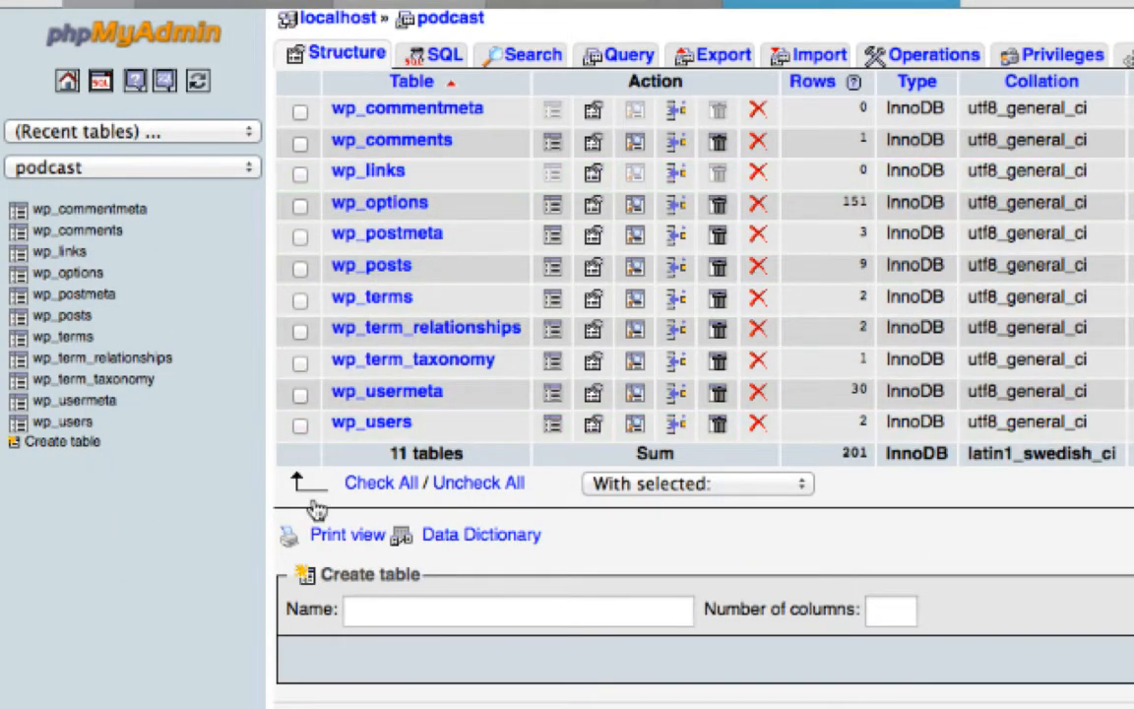
mouse_move(913, 523)
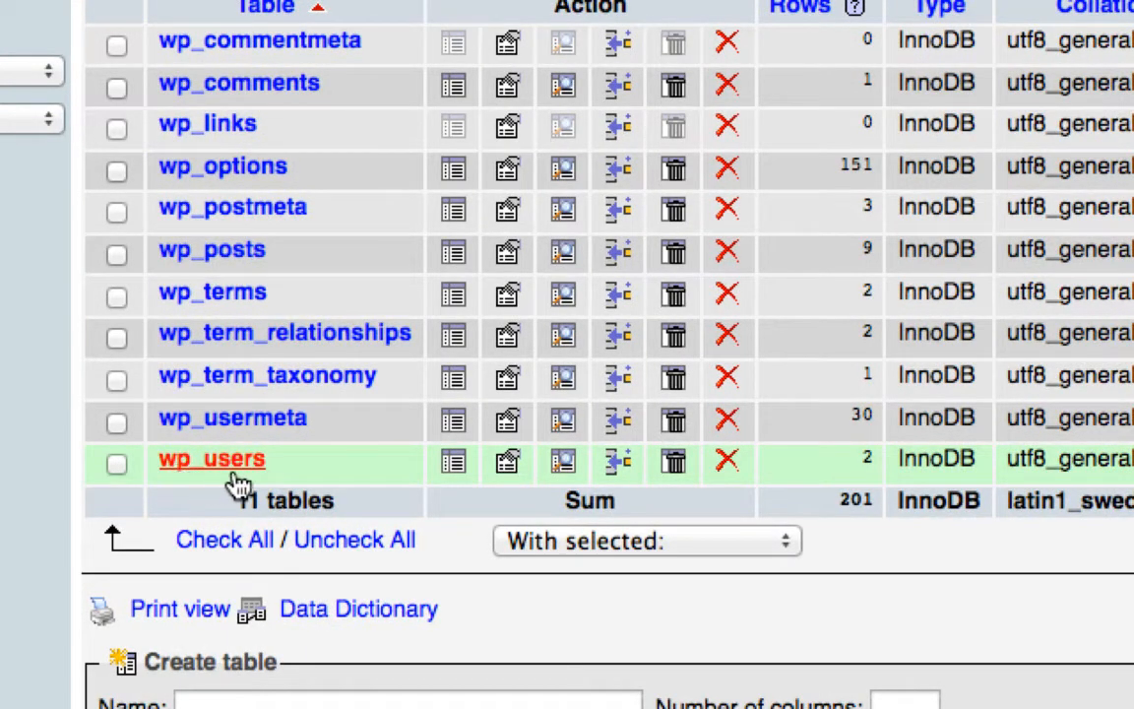
mouse_move(244, 474)
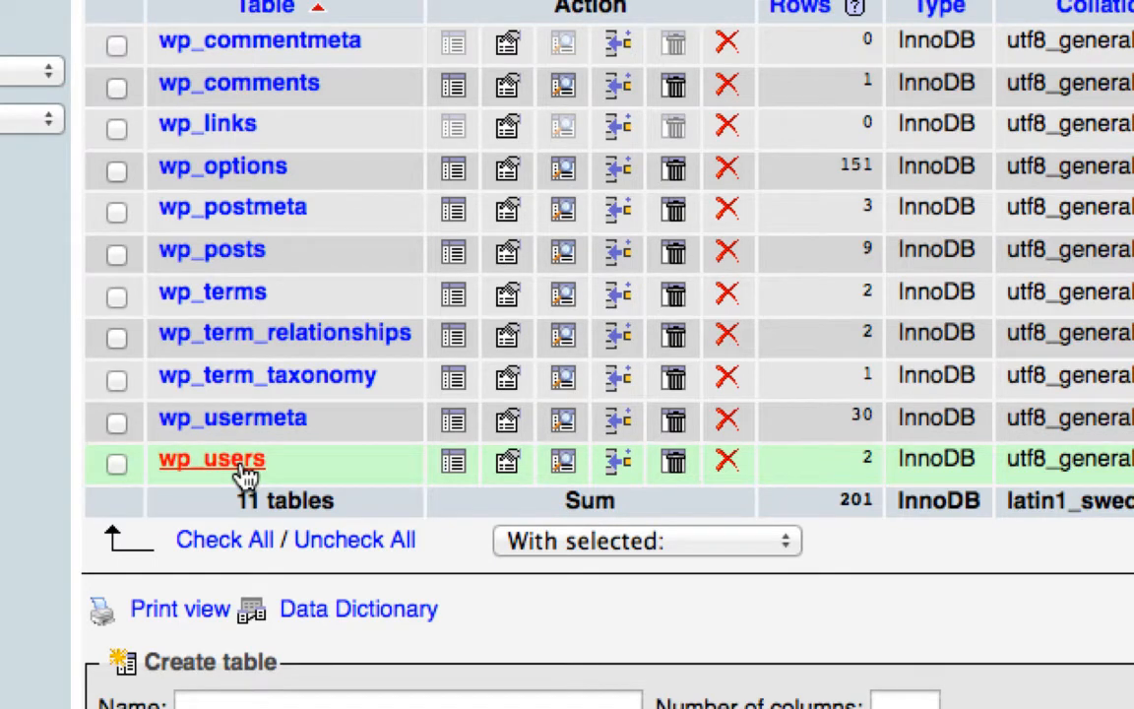
Browse wp_users to see versluis and fred with hashes and emails, and mark fred's row
click(213, 461)
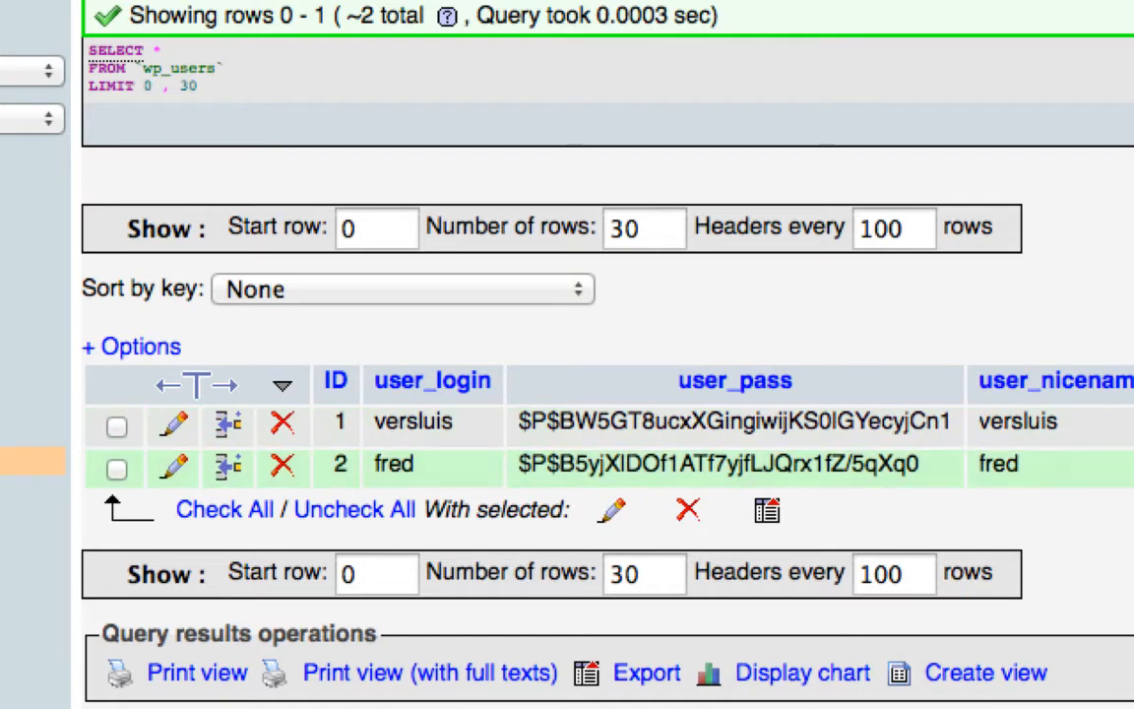
scroll(right, 3)
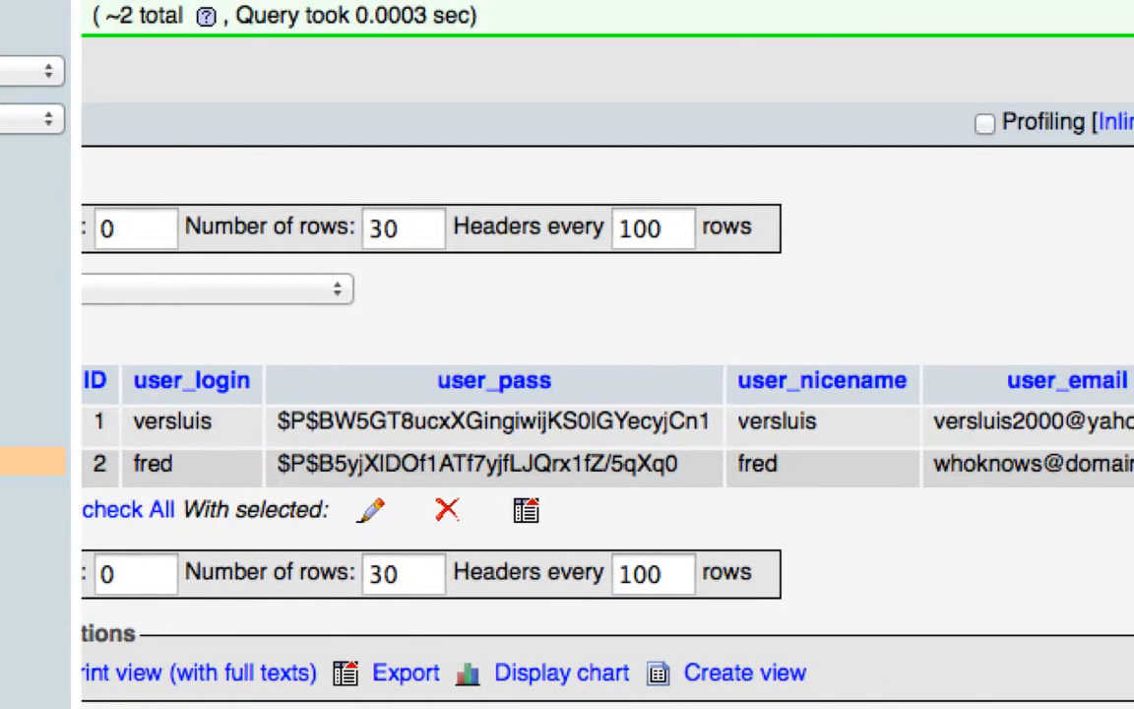
mouse_move(258, 439)
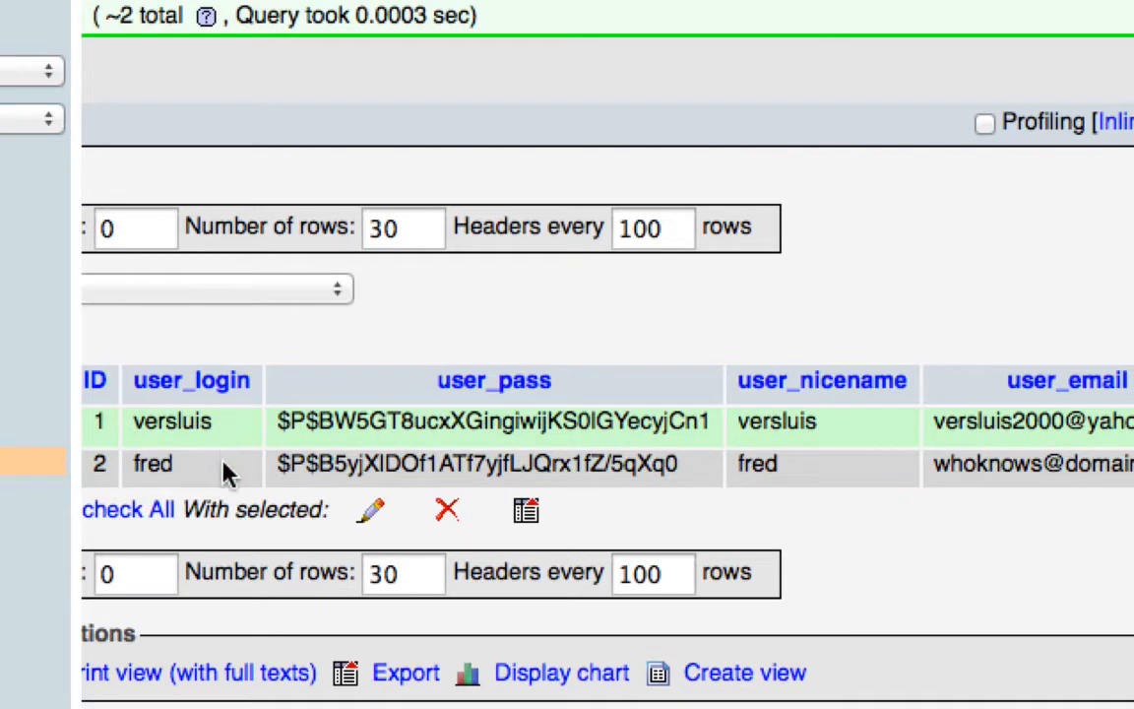
click(216, 464)
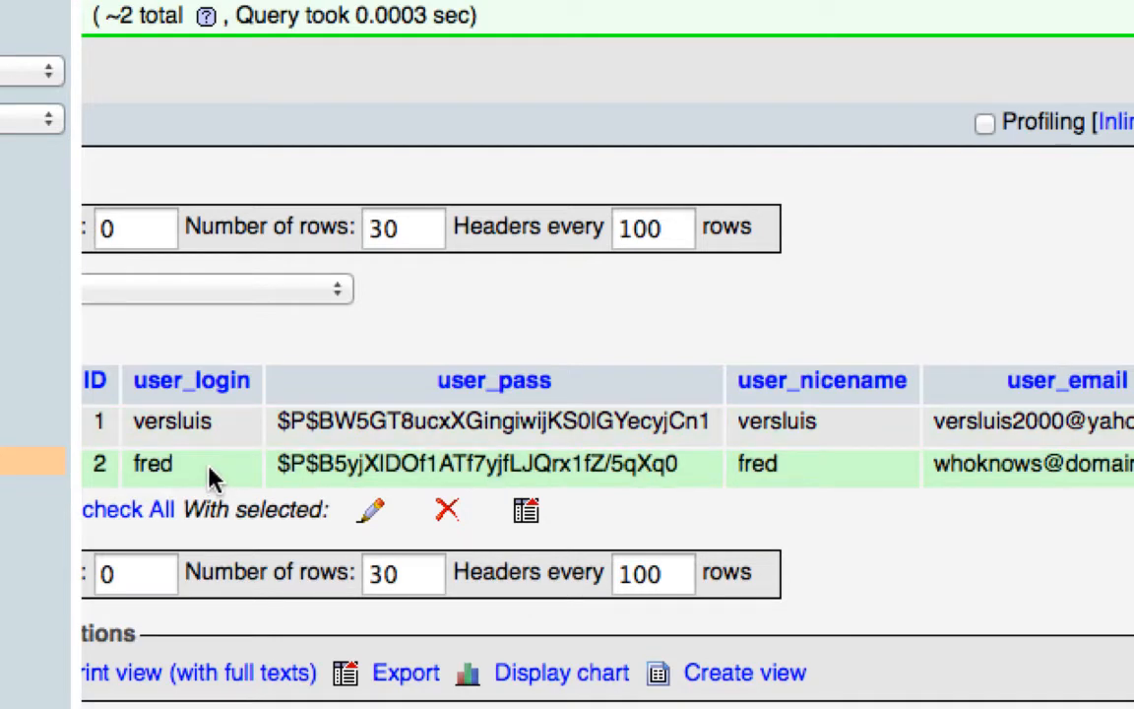
mouse_move(874, 510)
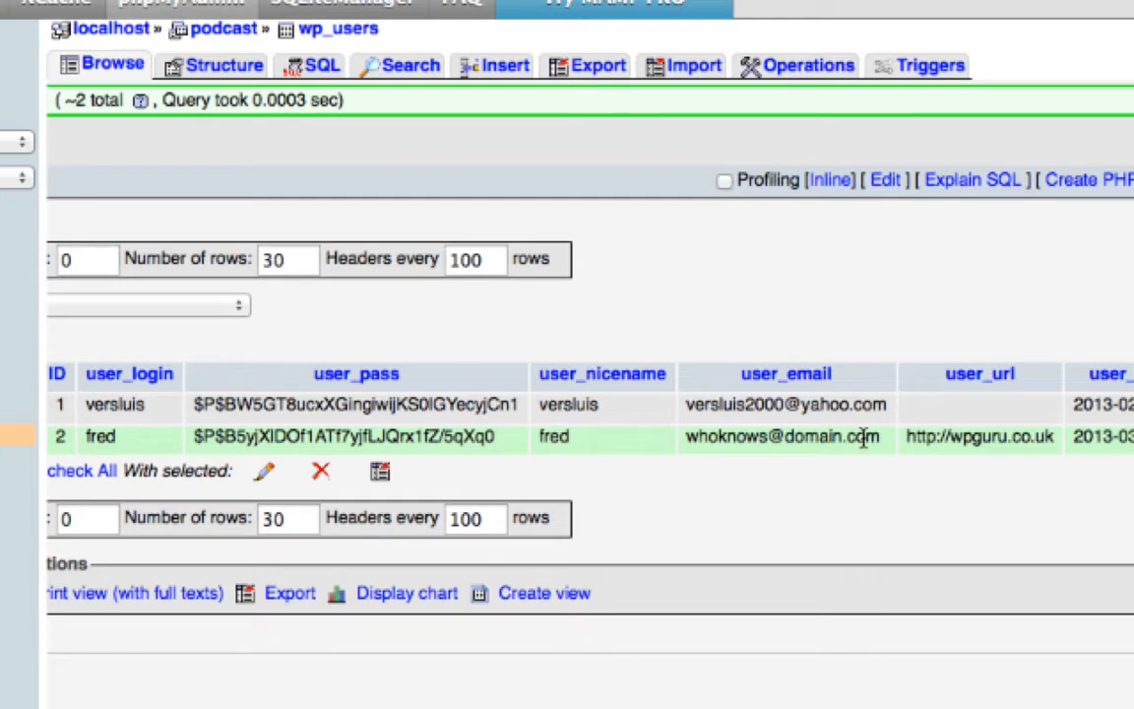
mouse_move(630, 457)
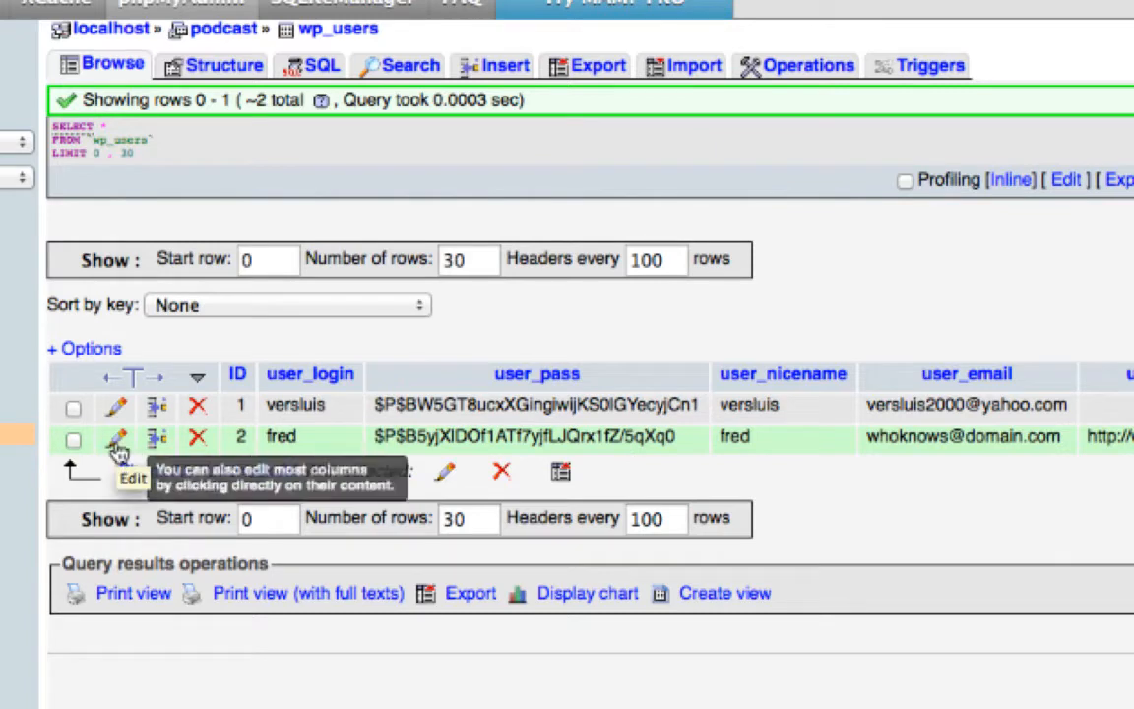
click(114, 437)
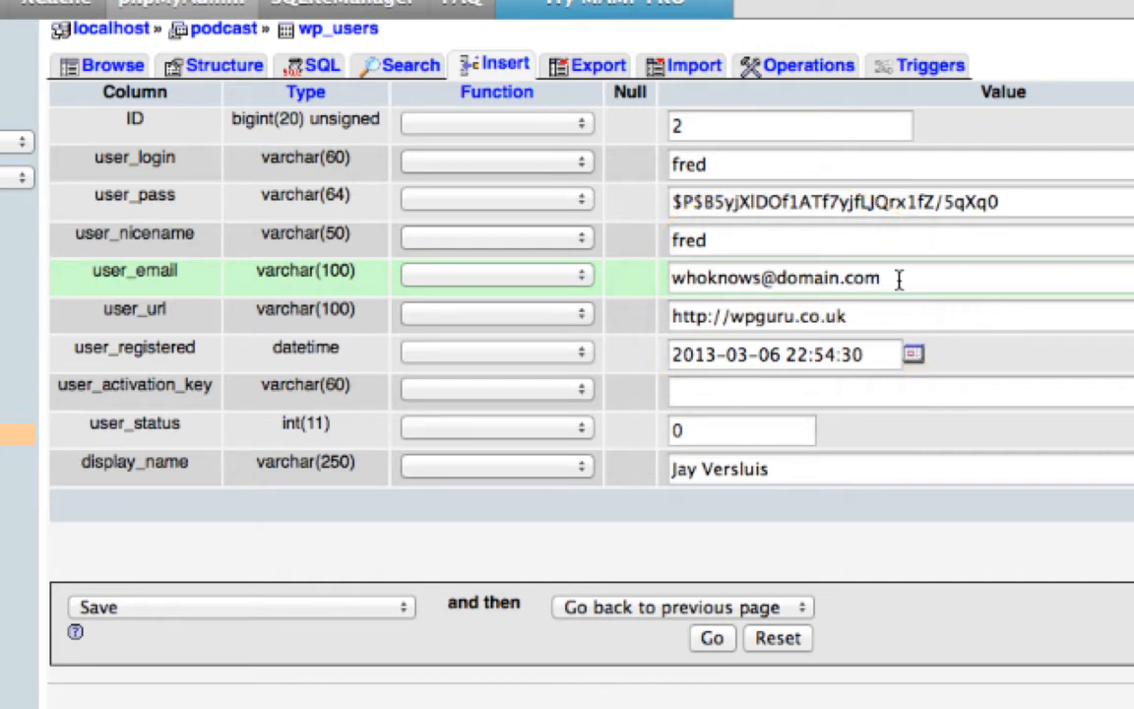
triple_click(778, 278)
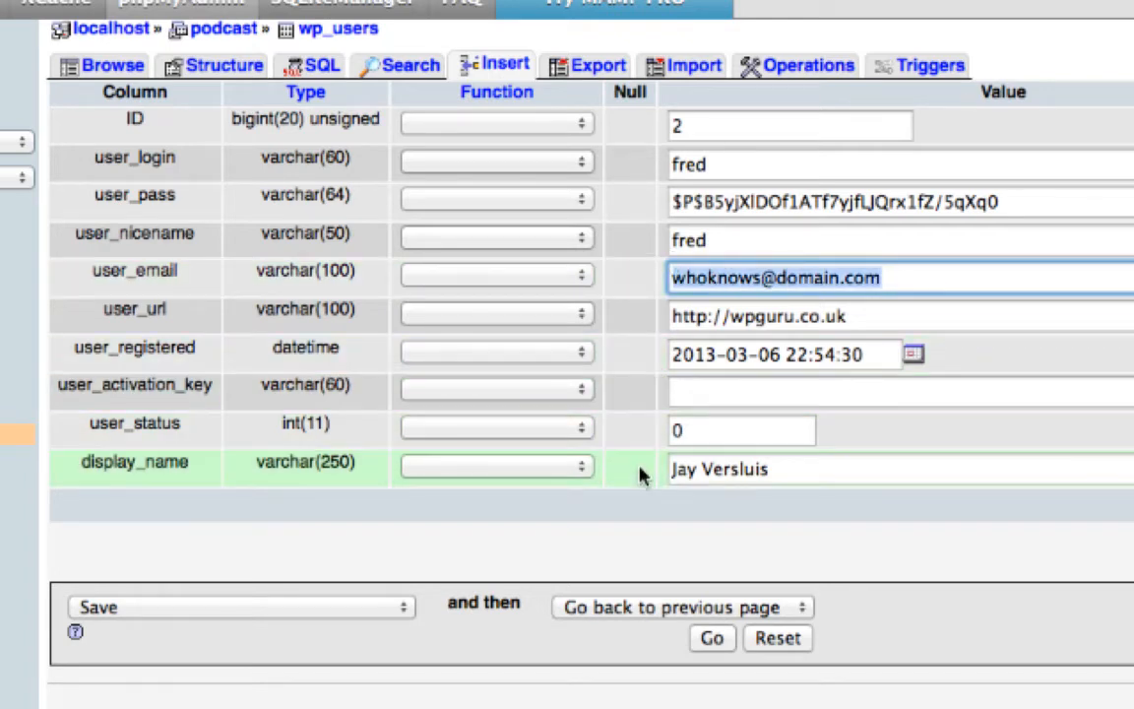
click(896, 276)
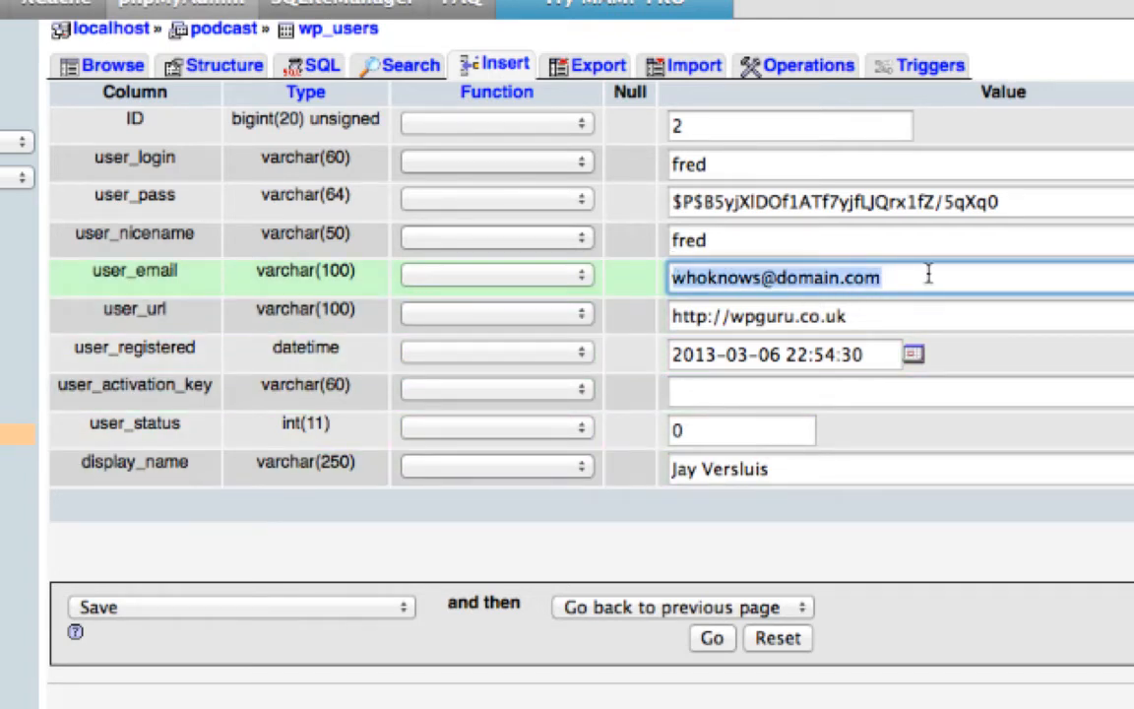
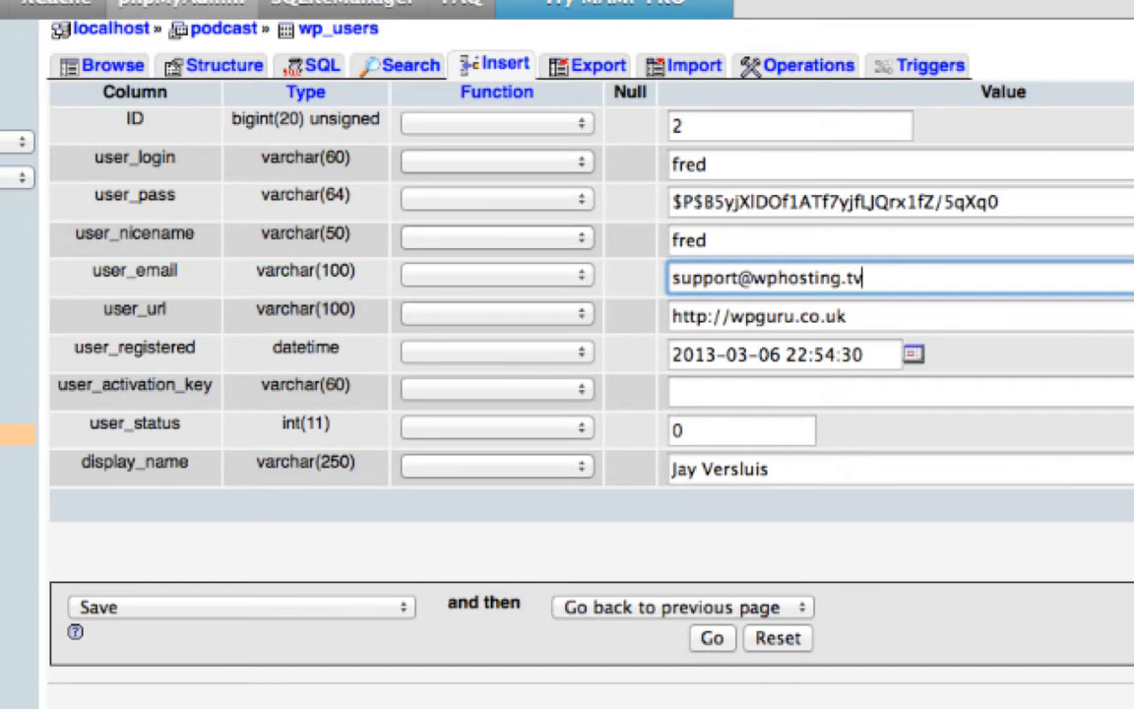
click(711, 637)
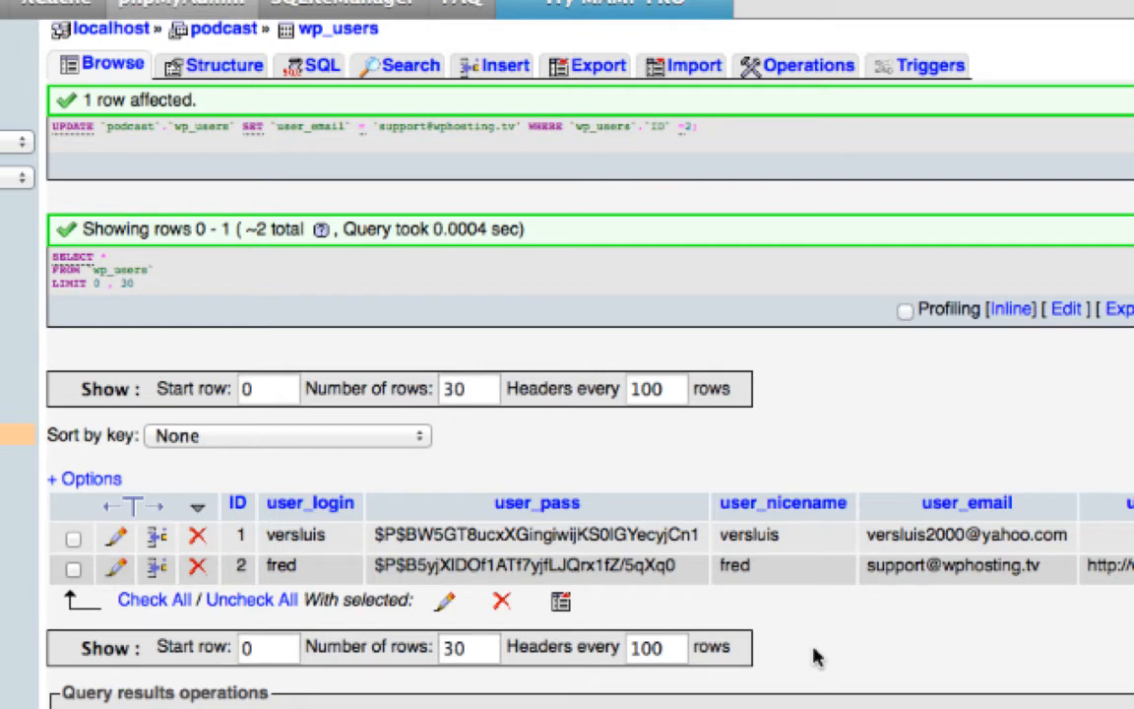
mouse_move(988, 630)
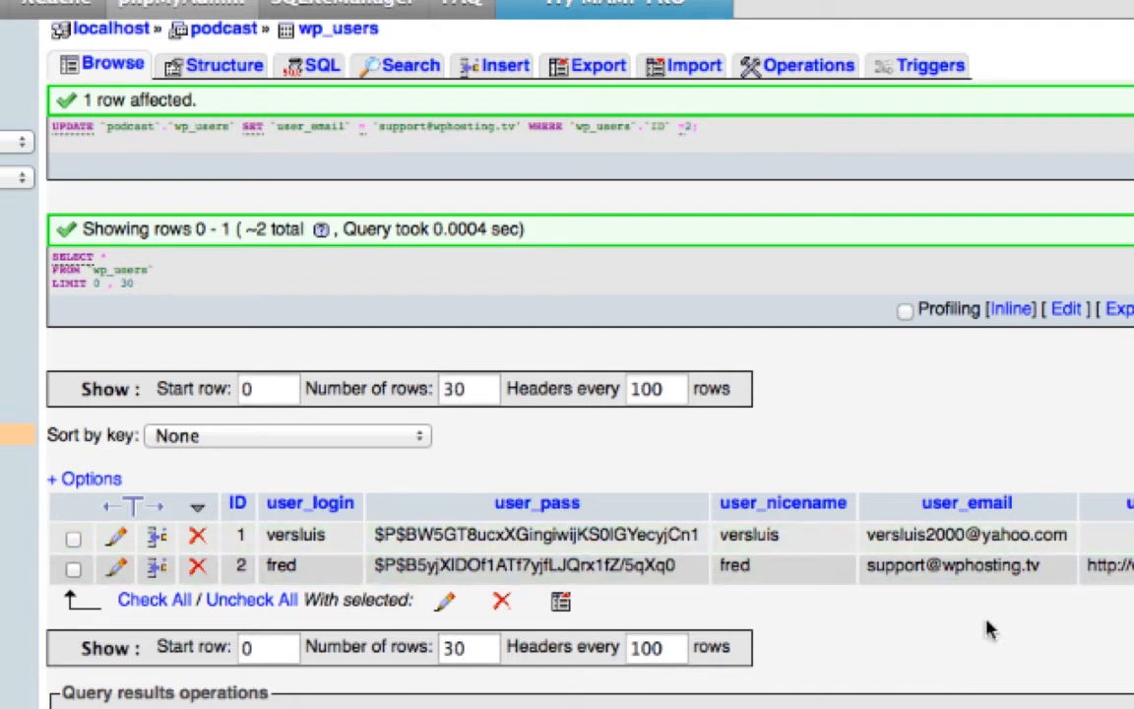
mouse_move(960, 638)
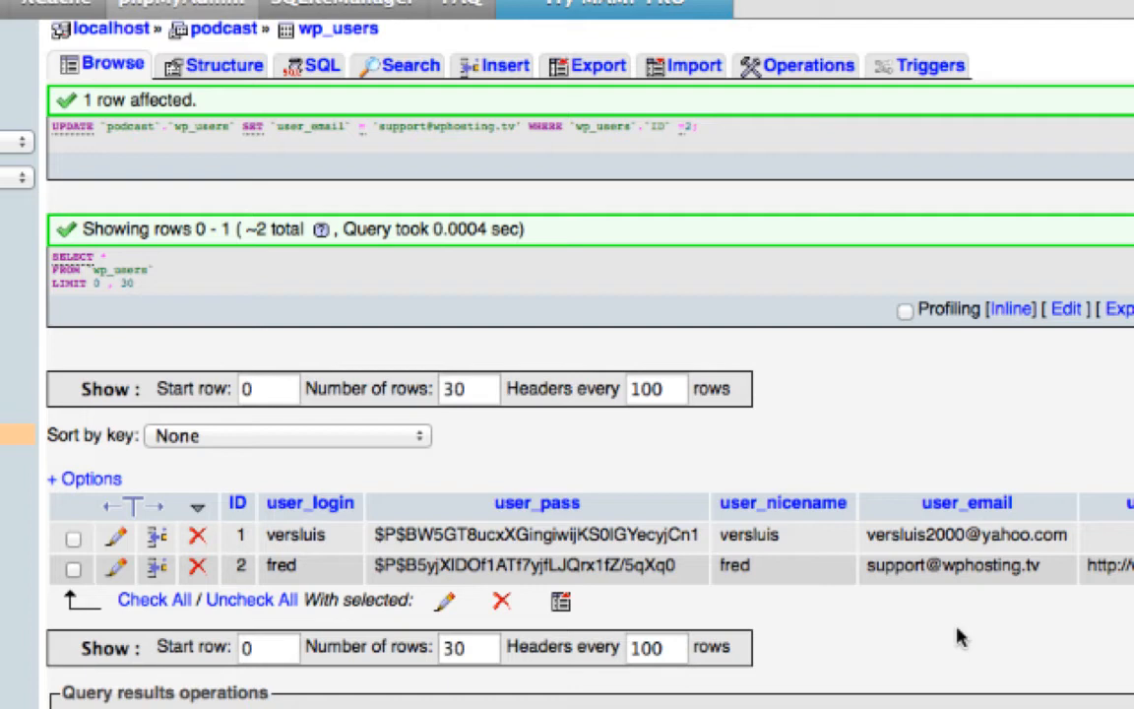
mouse_move(823, 632)
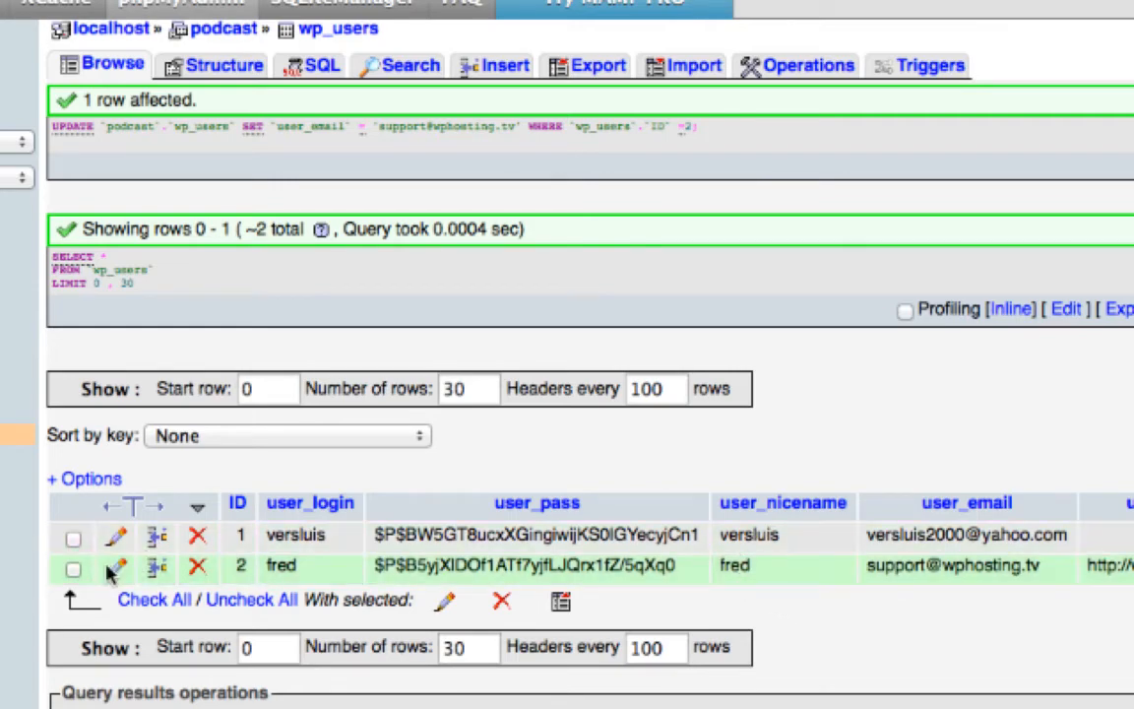
click(114, 567)
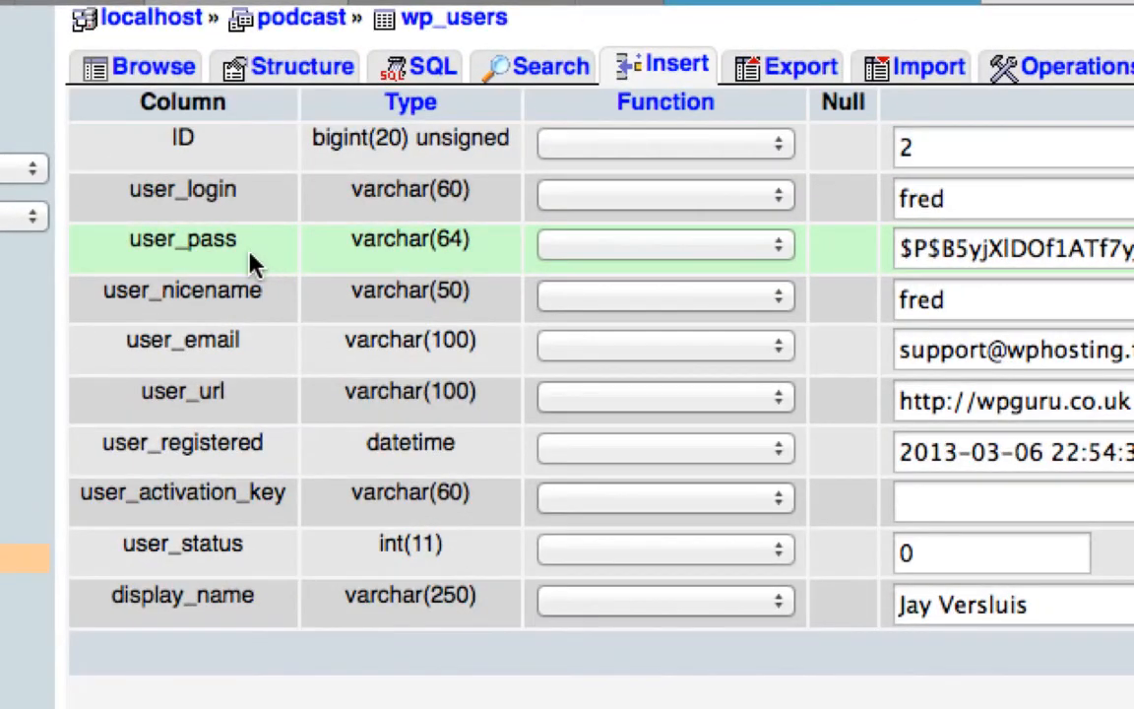
mouse_move(212, 266)
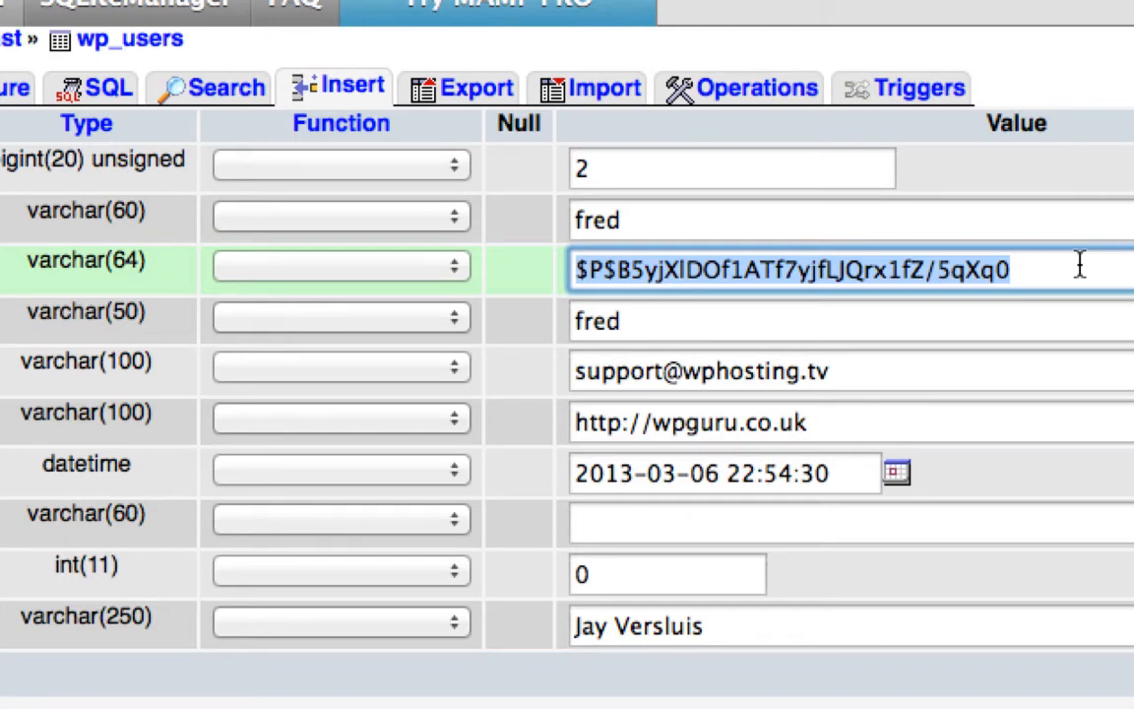
text(password)
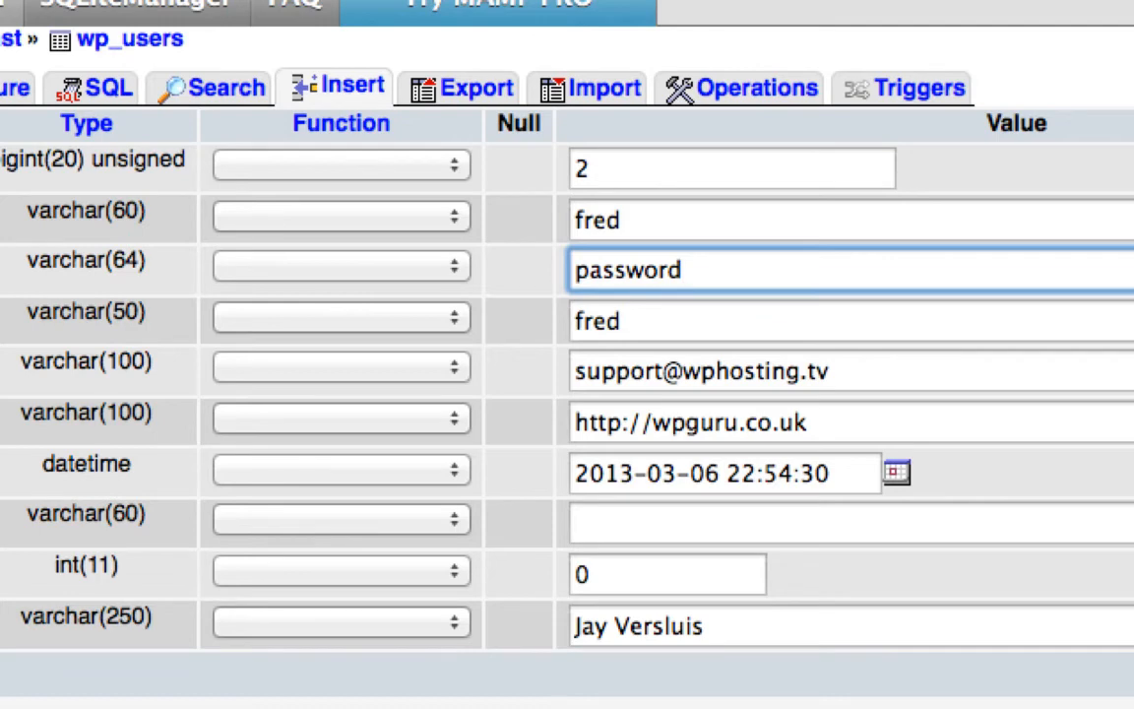
click(708, 270)
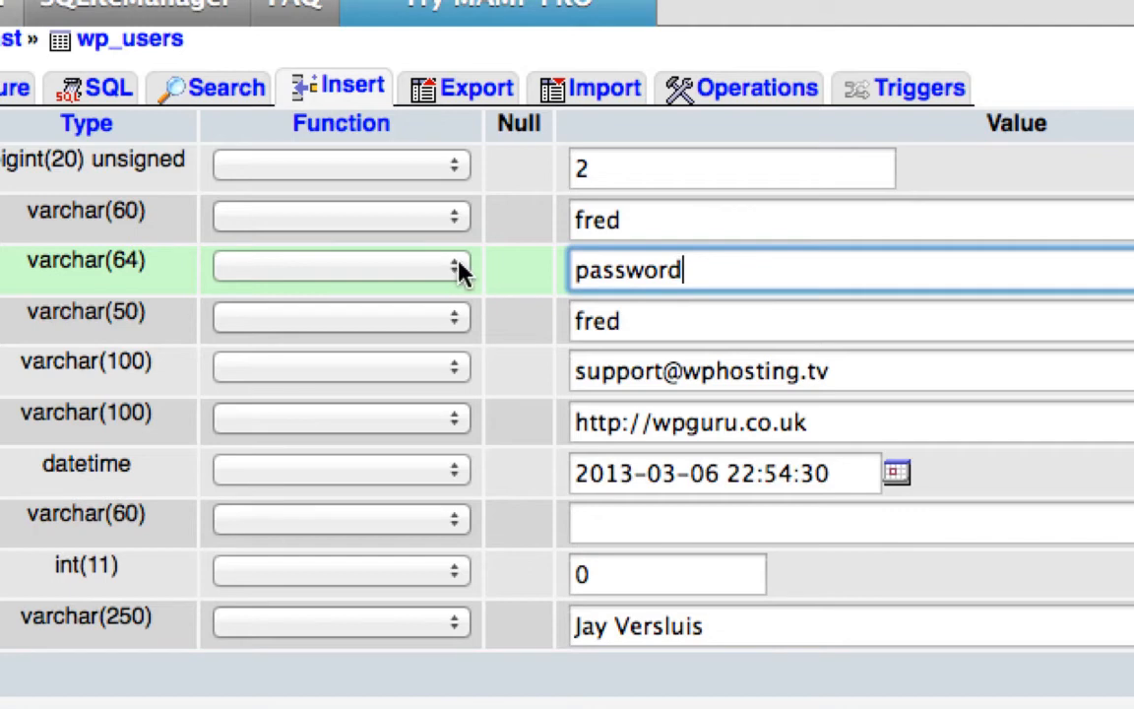
click(338, 266)
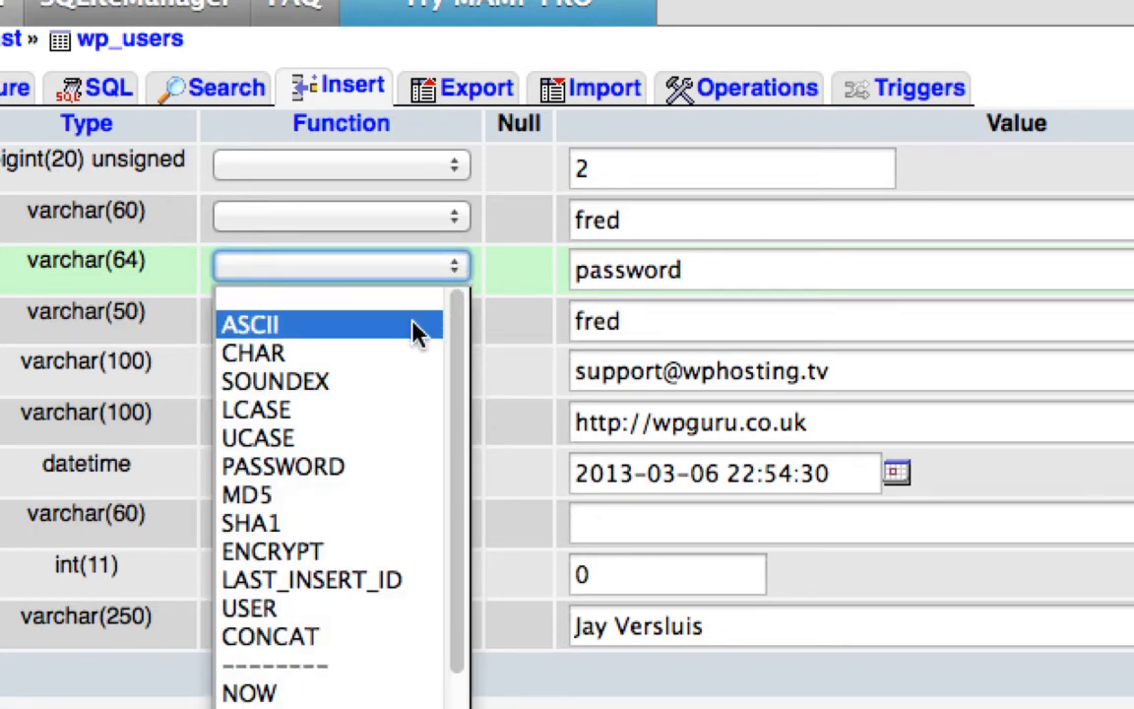
mouse_move(398, 479)
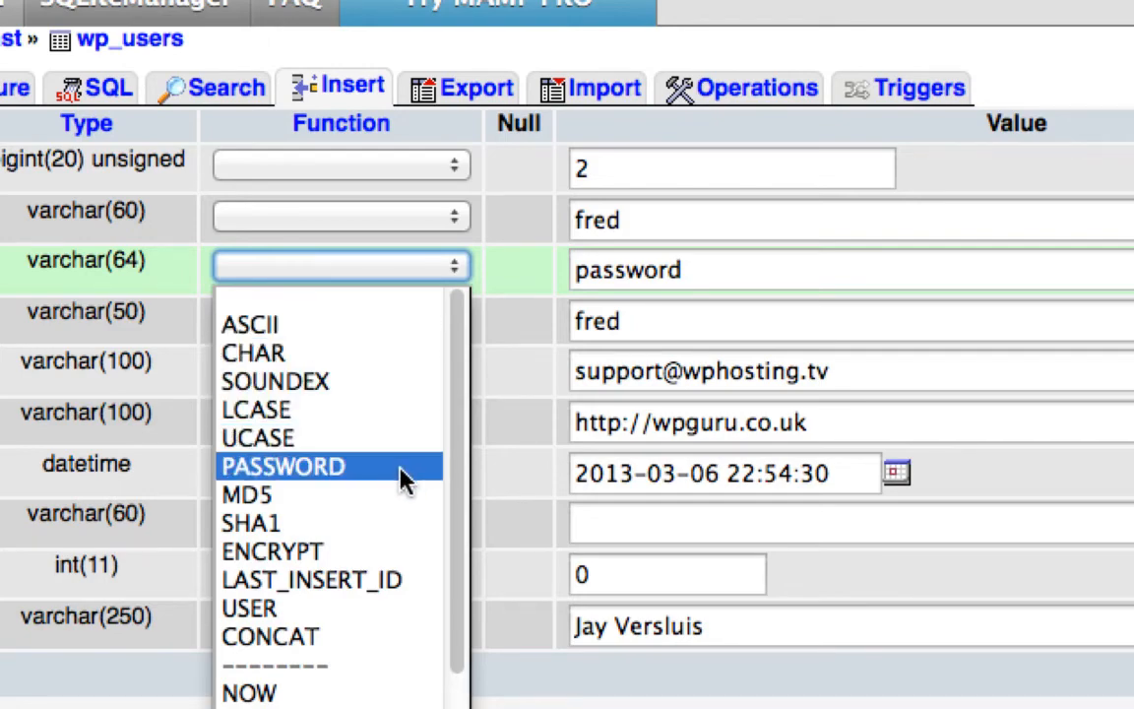
mouse_move(372, 504)
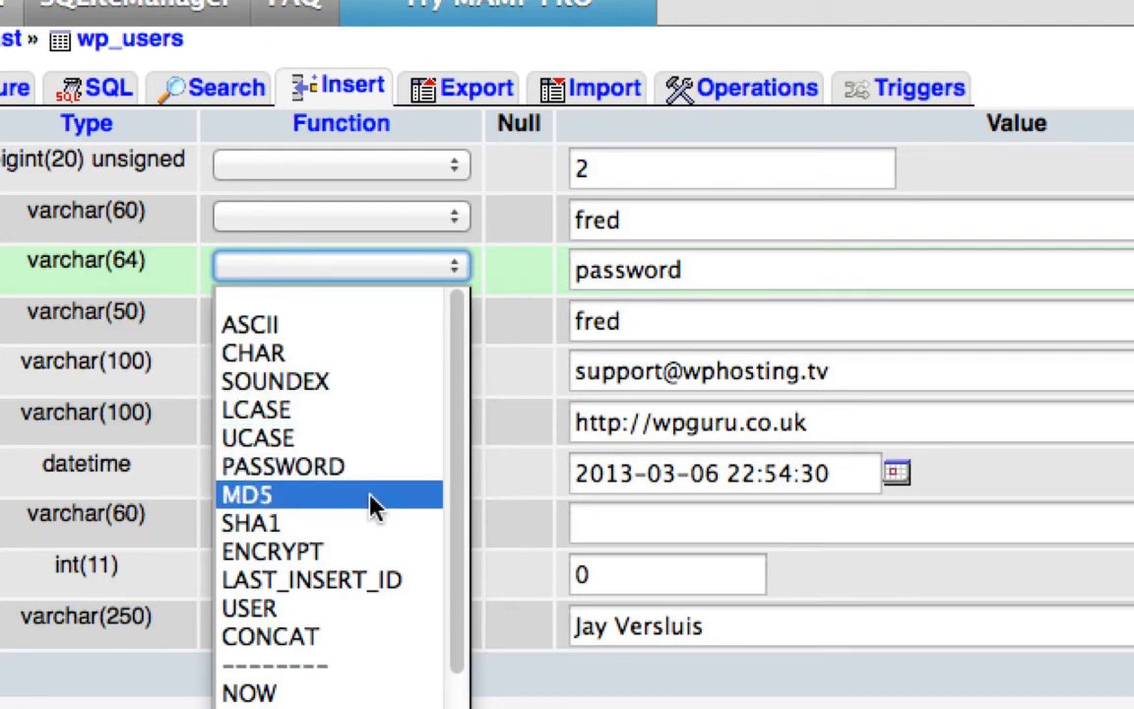
click(248, 494)
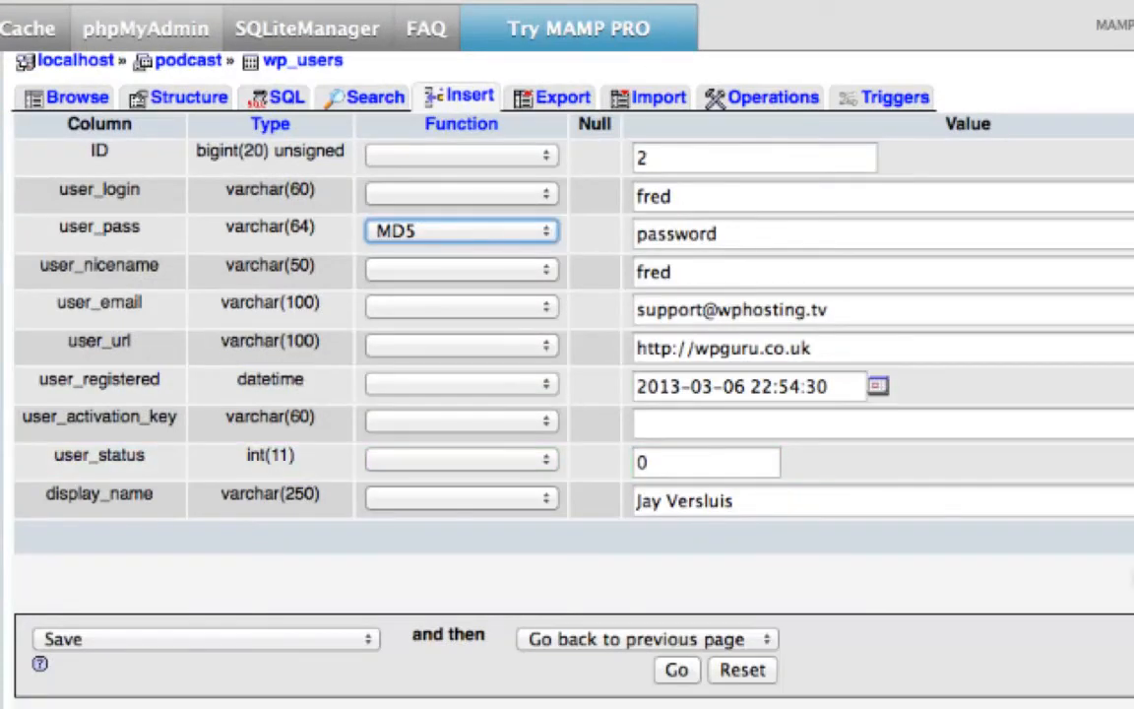
Run the update so fred's wp_users row stores an MD5 hash in user_pass
click(677, 670)
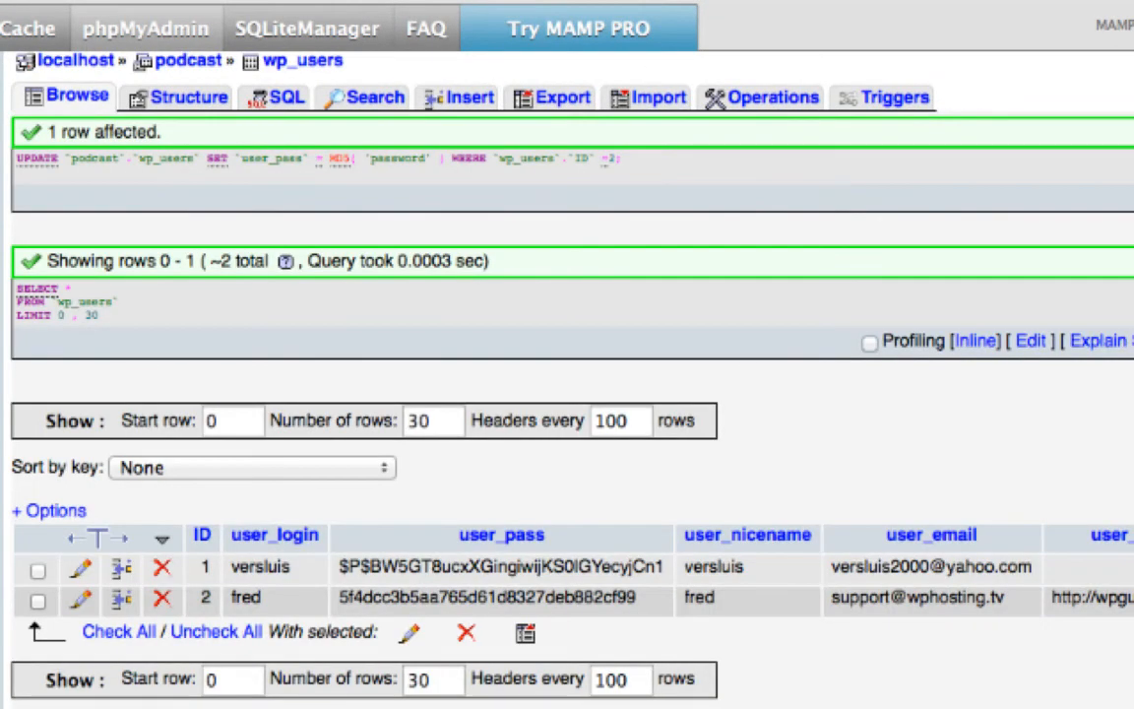
mouse_move(488, 645)
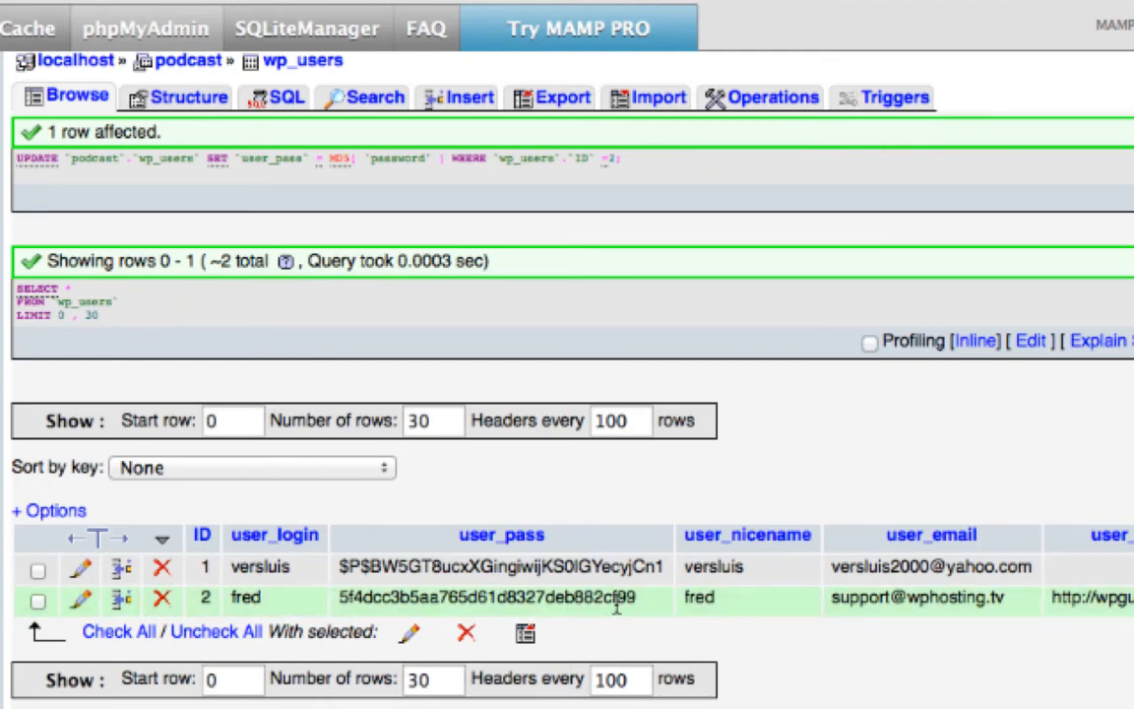
mouse_move(79, 600)
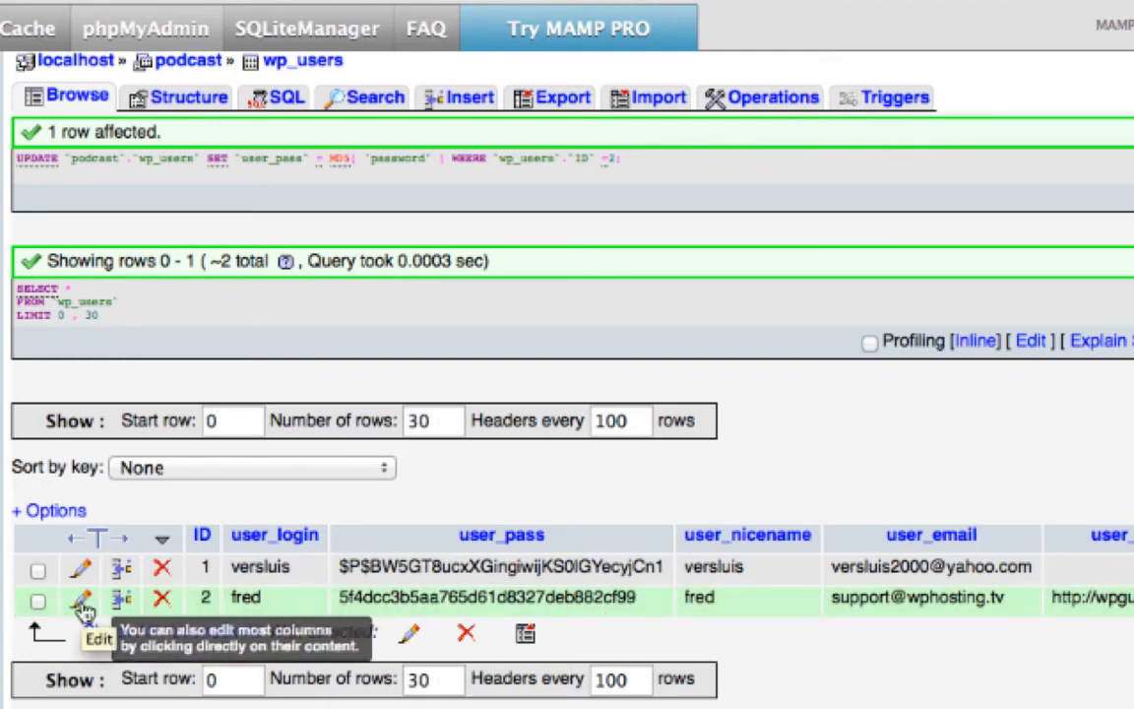
click(79, 598)
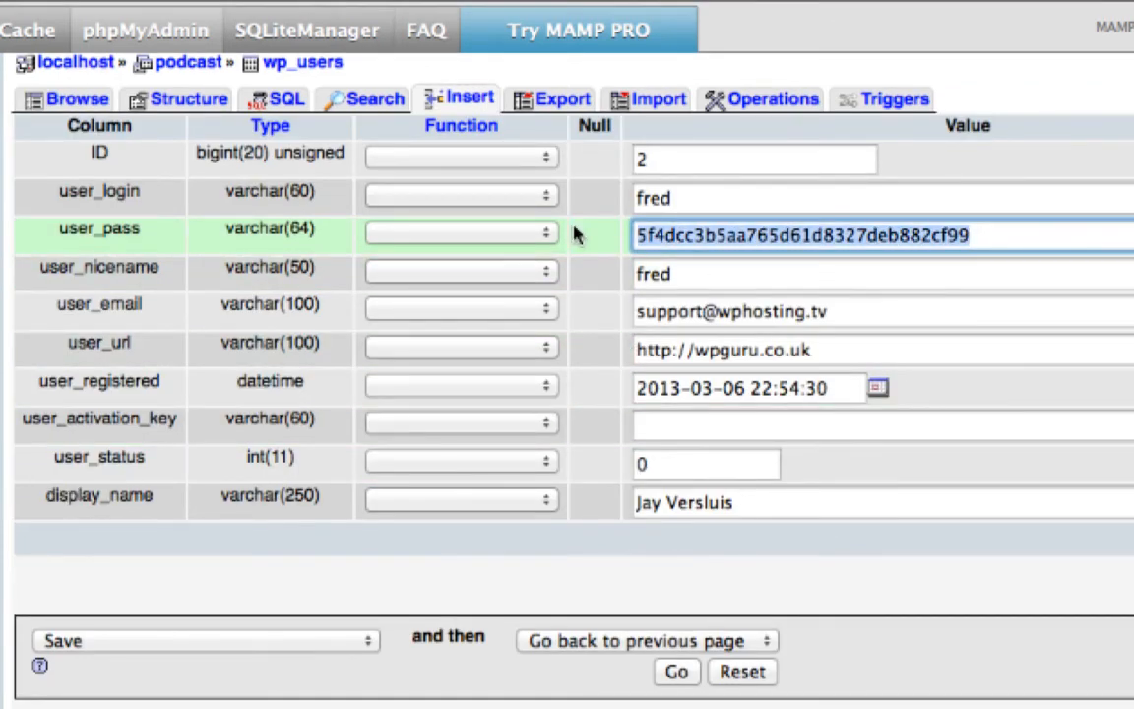
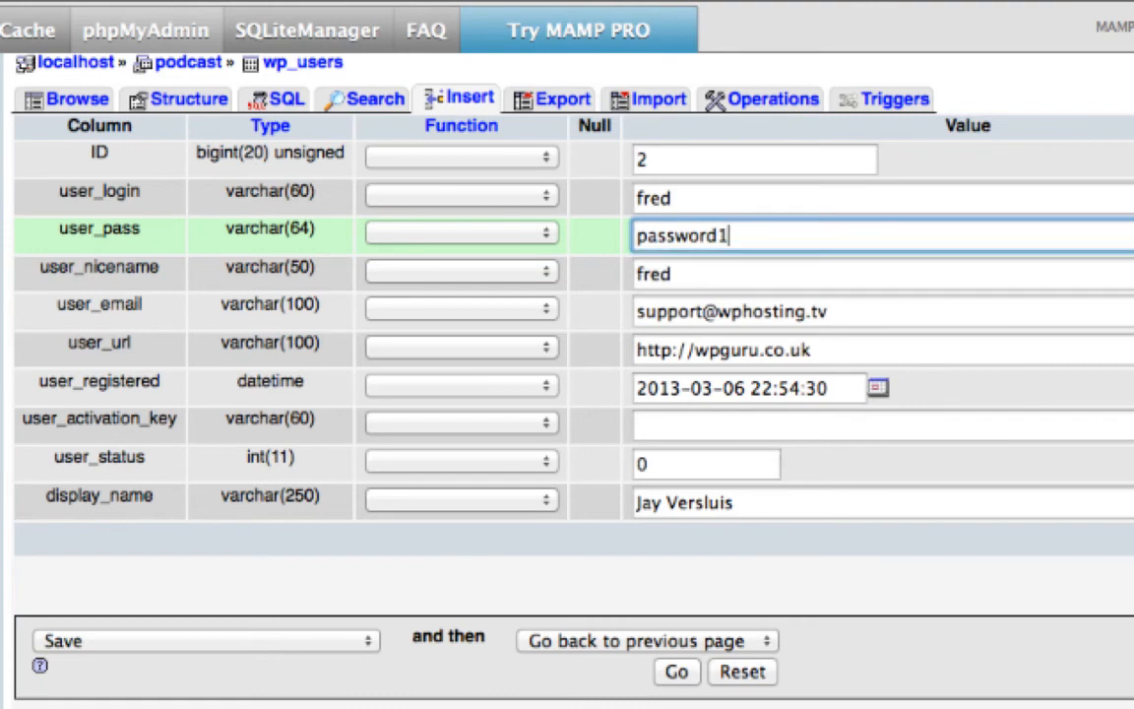
click(461, 234)
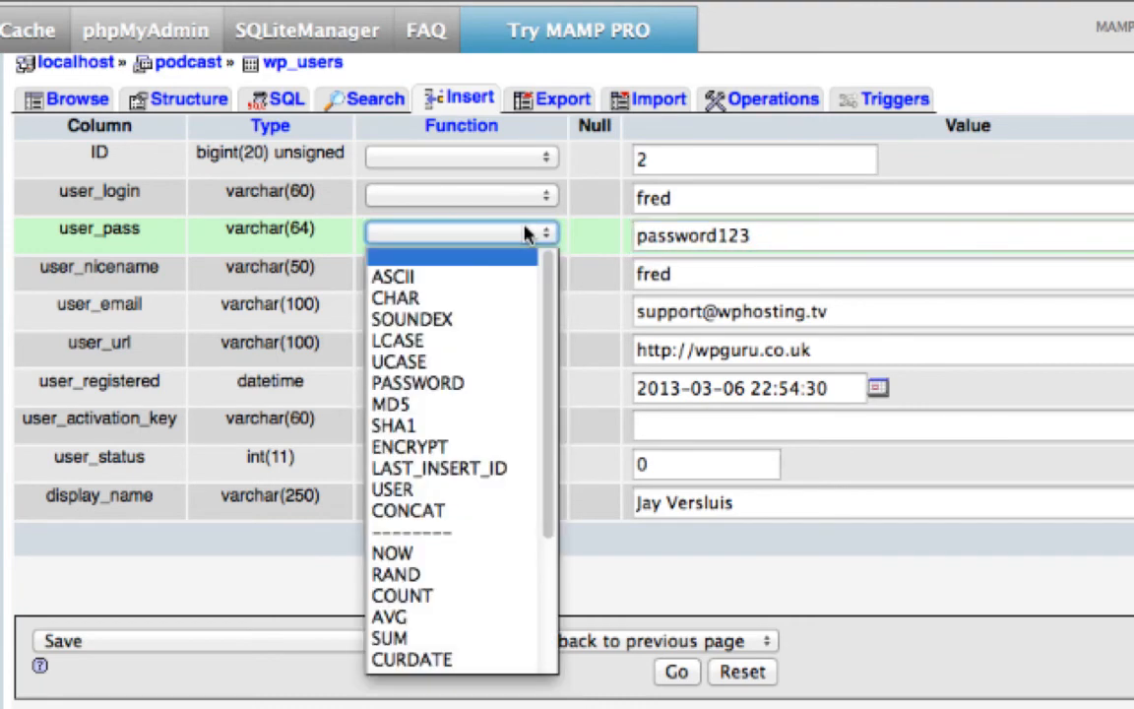
click(392, 404)
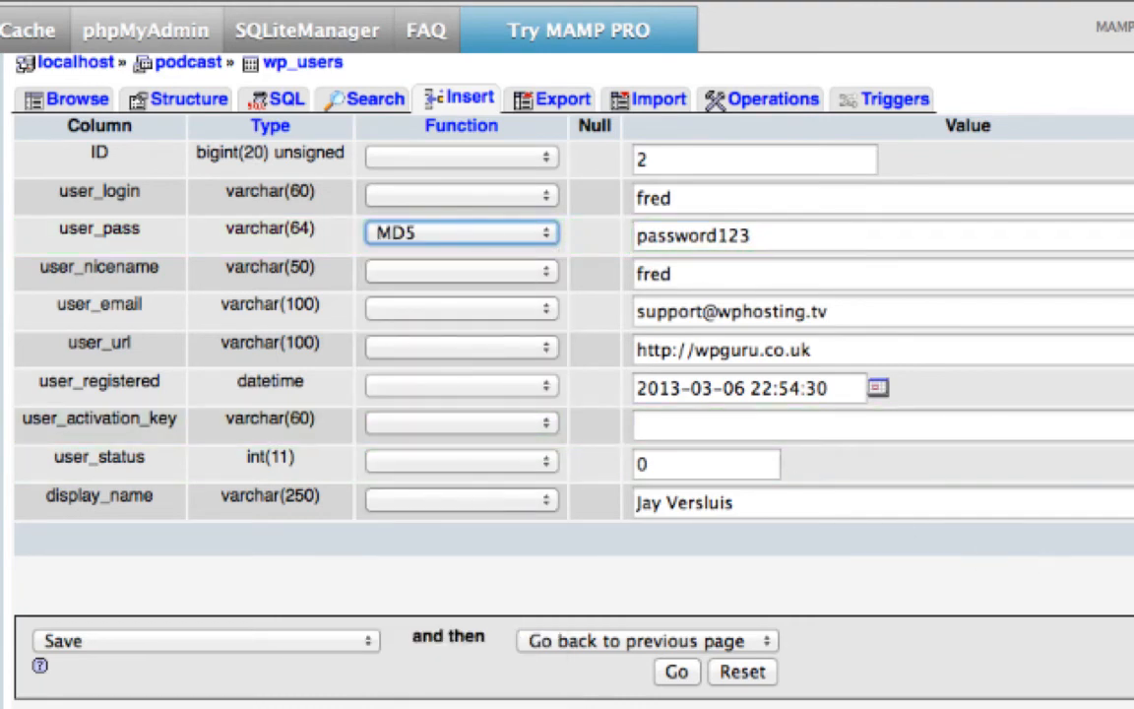
click(676, 671)
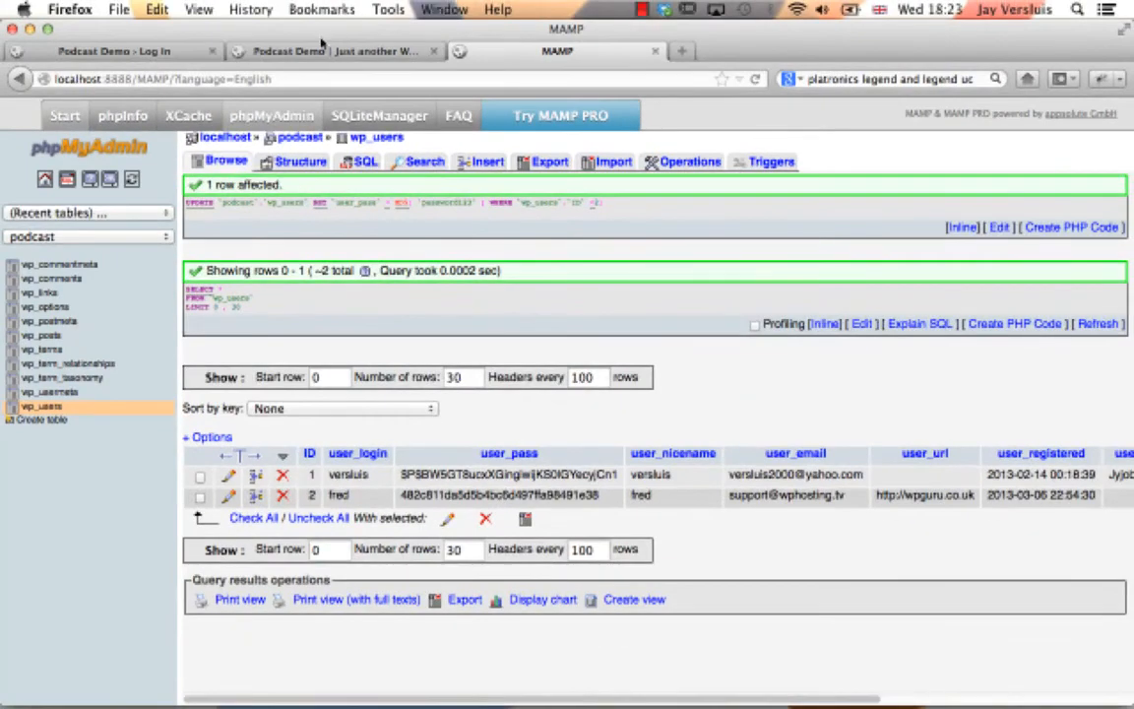
Log in to WordPress as fred with the new password, landing on his Profile page
click(334, 51)
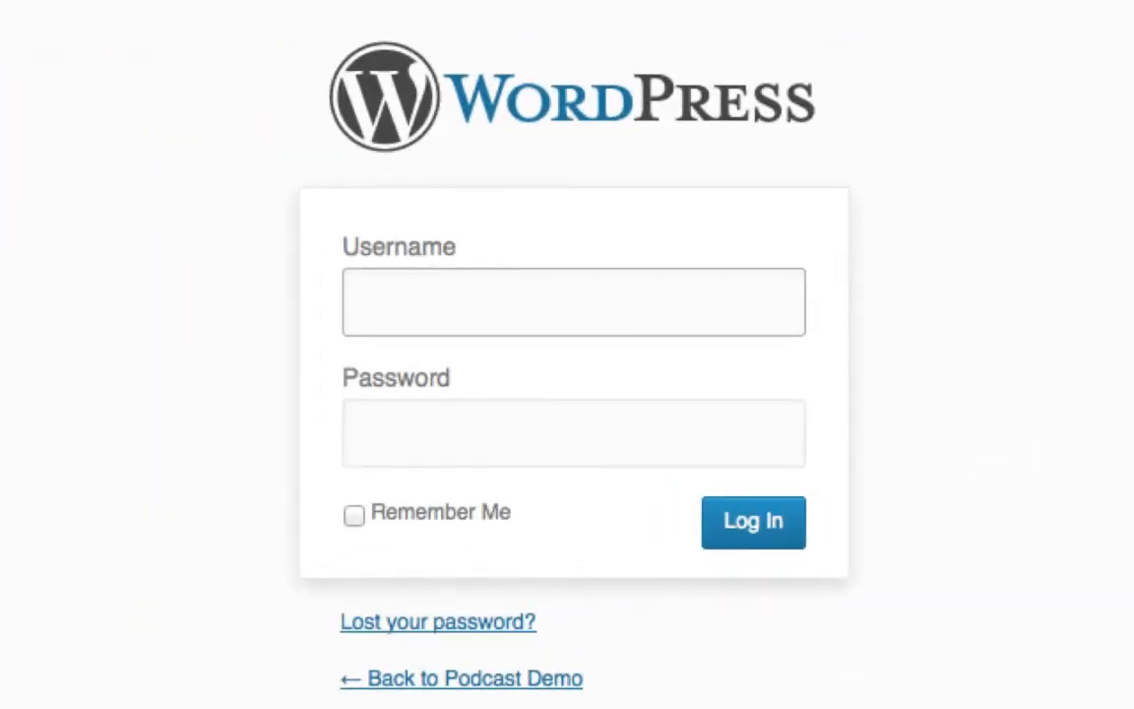
text(fred)
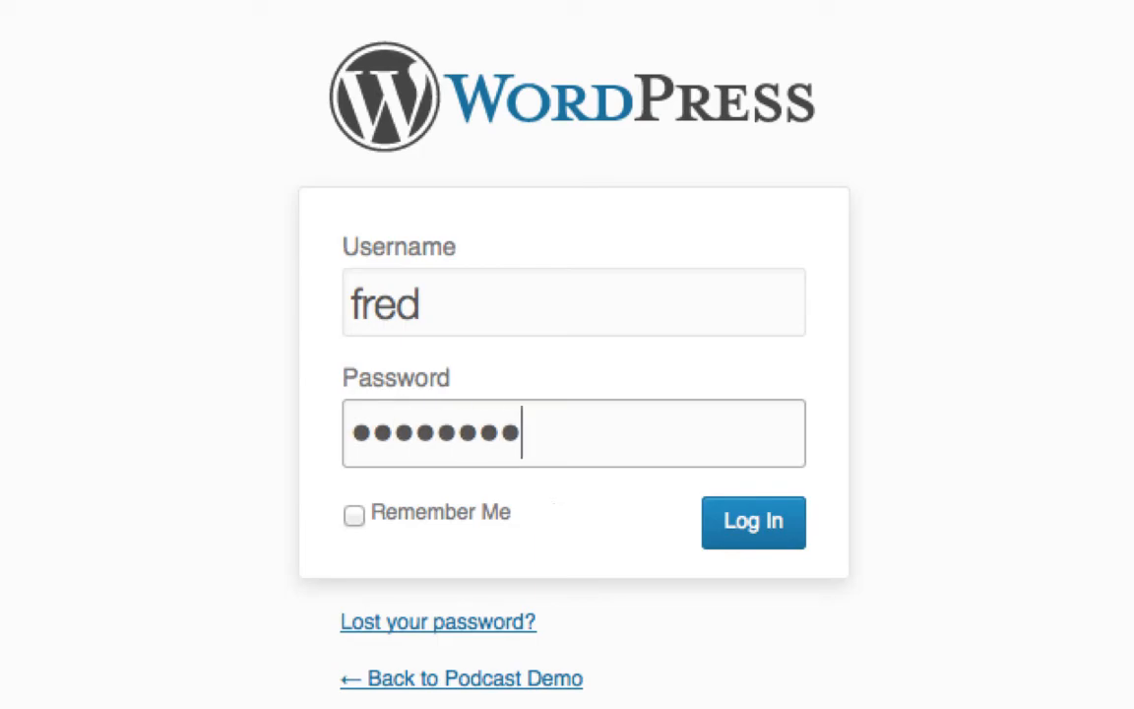
click(752, 522)
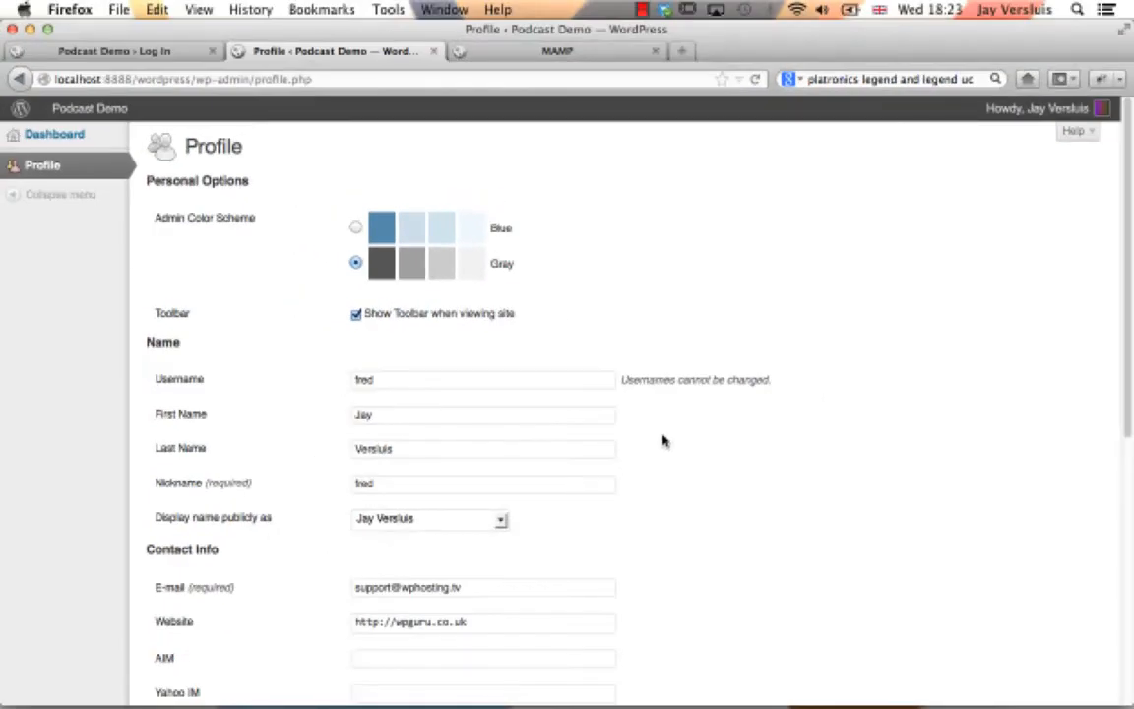